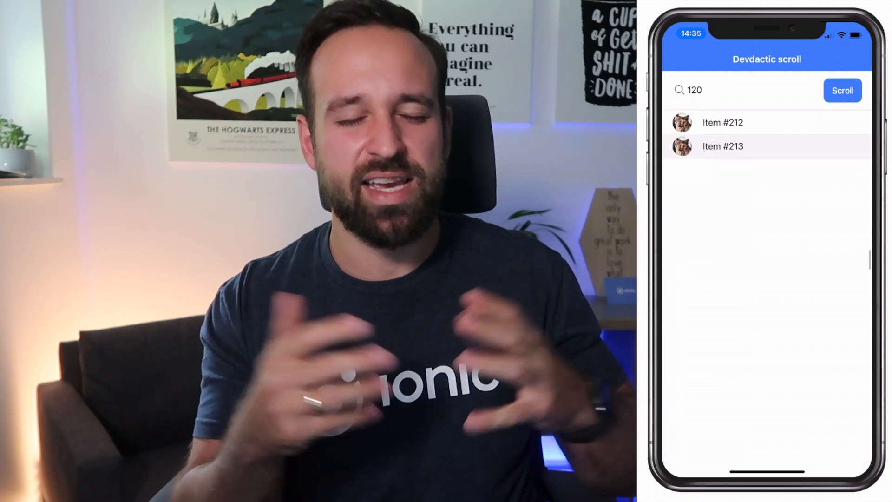
pyautogui.click(843, 91)
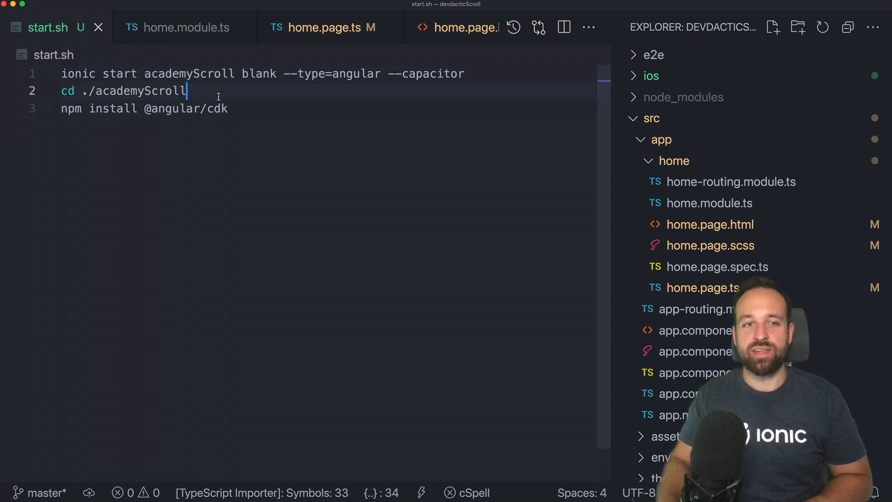
pyautogui.press('Enter')
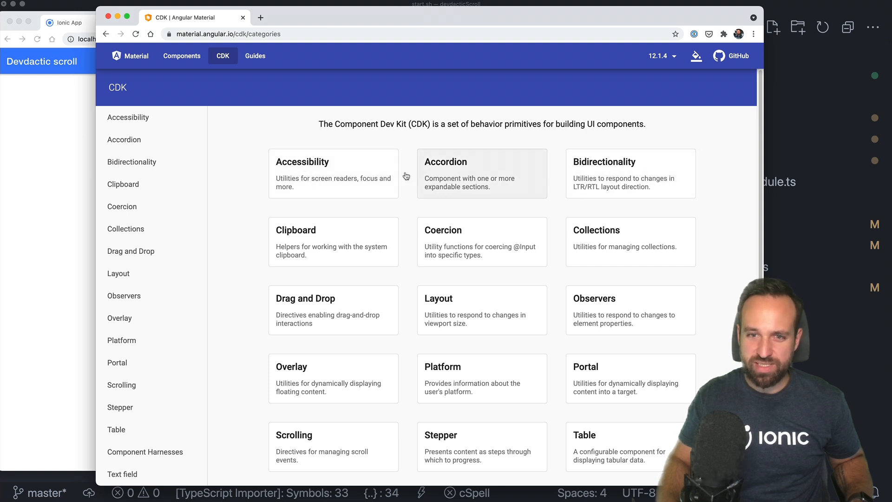
pyautogui.moveTo(357, 120)
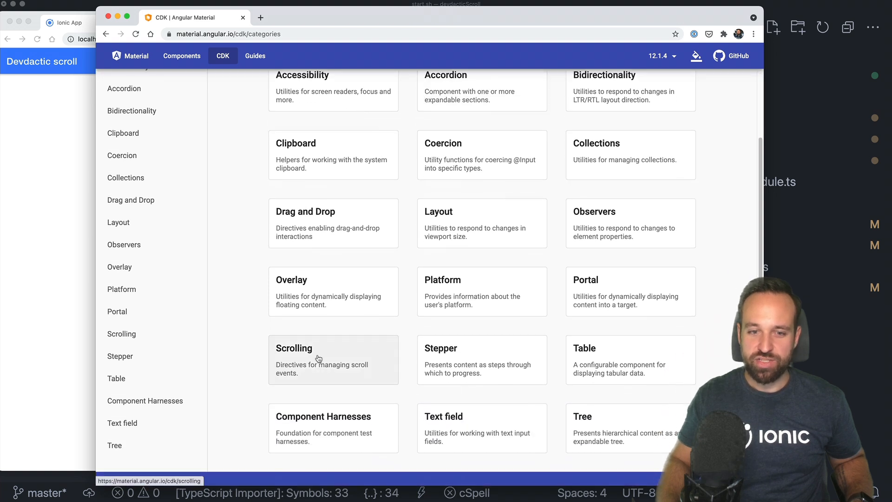
# Step: Open the Scrolling category in the Angular CDK docs
pyautogui.click(334, 359)
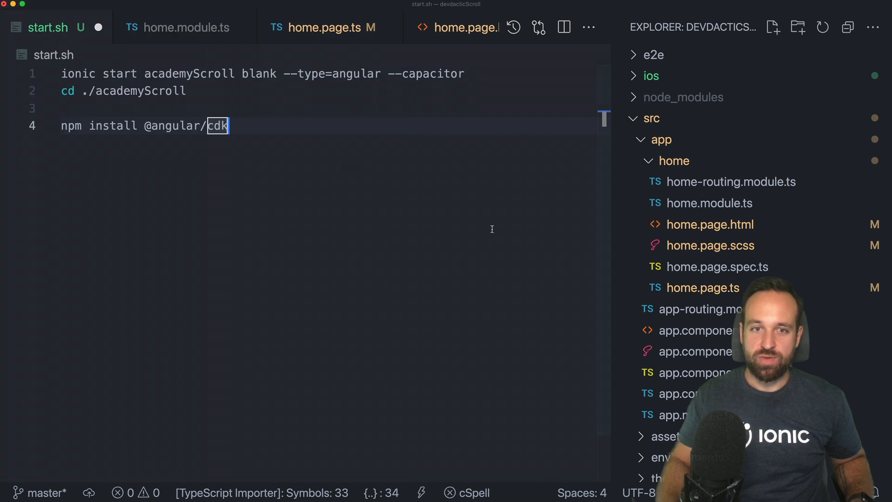
pyautogui.click(710, 245)
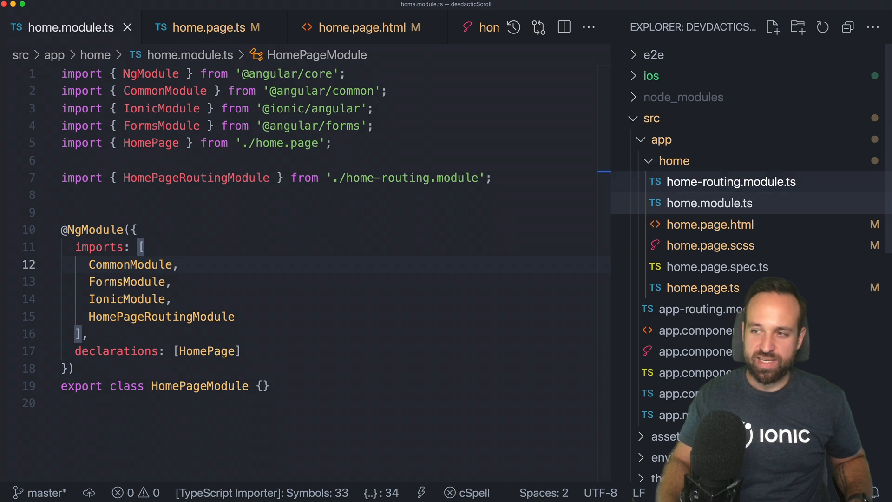
pyautogui.click(79, 212)
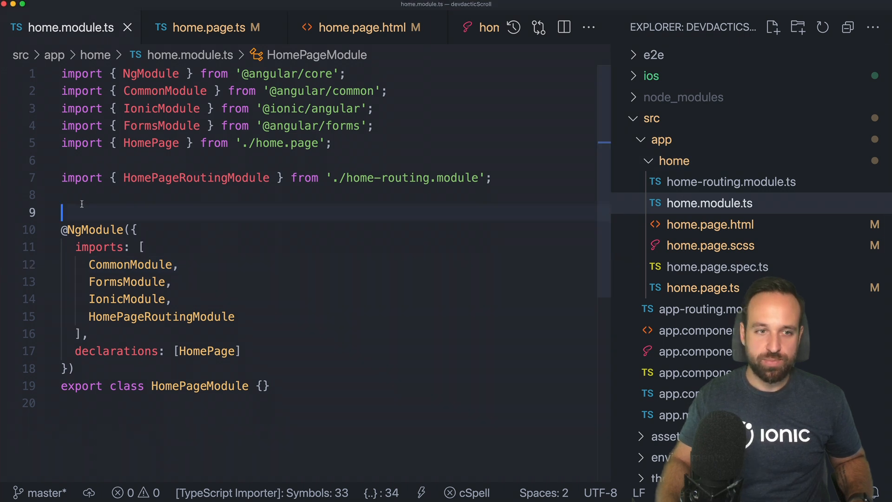
pyautogui.write("import { ScrollingModule } from '@angular/cdk/scrolling';")
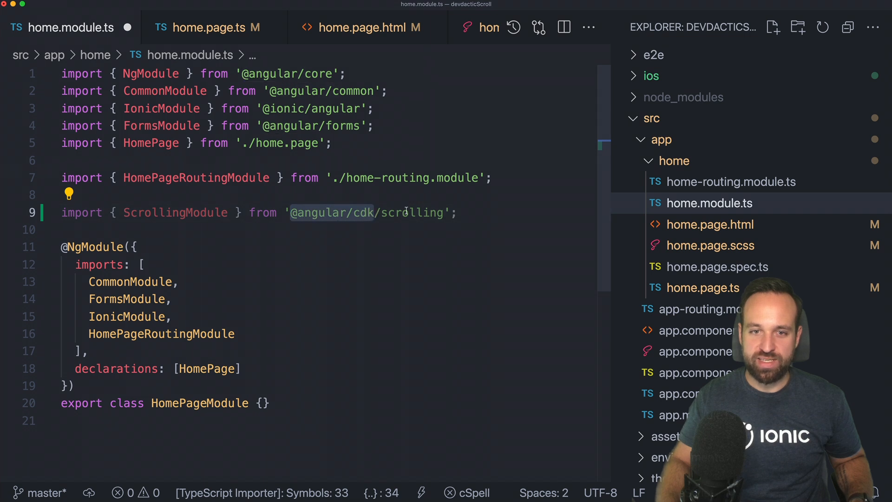
pyautogui.write('ScrollingModule')
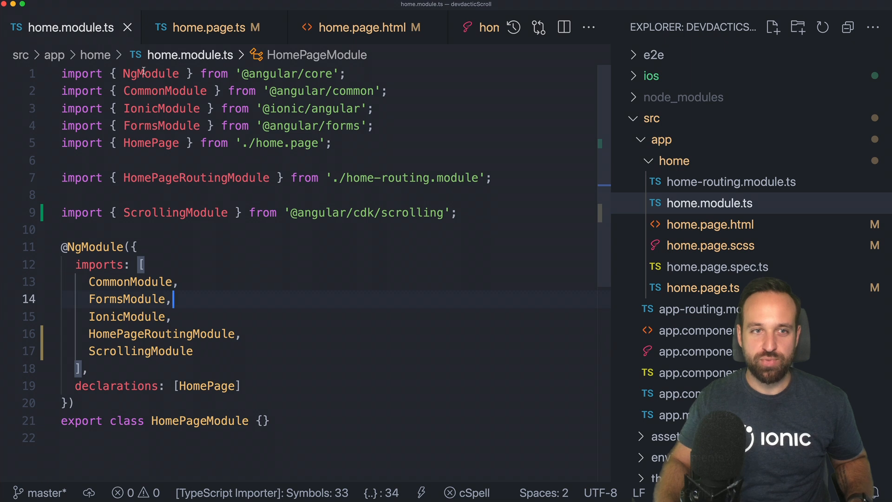
pyautogui.click(710, 245)
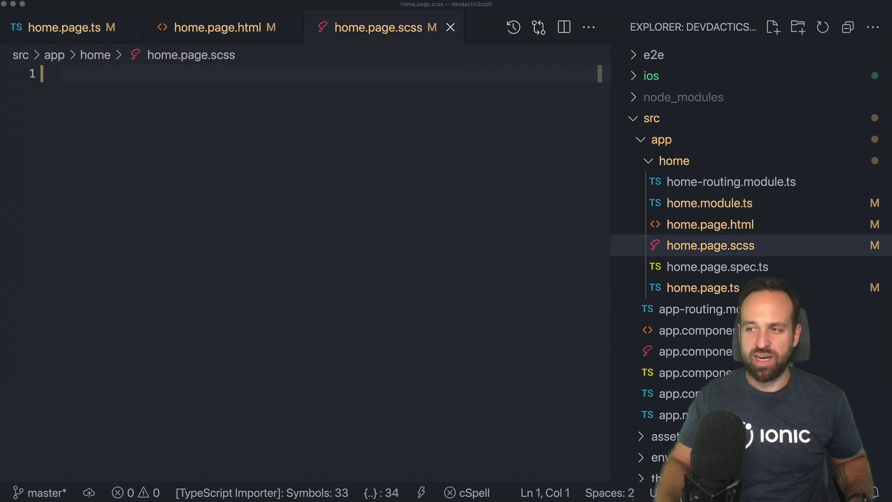
pyautogui.moveTo(218, 27)
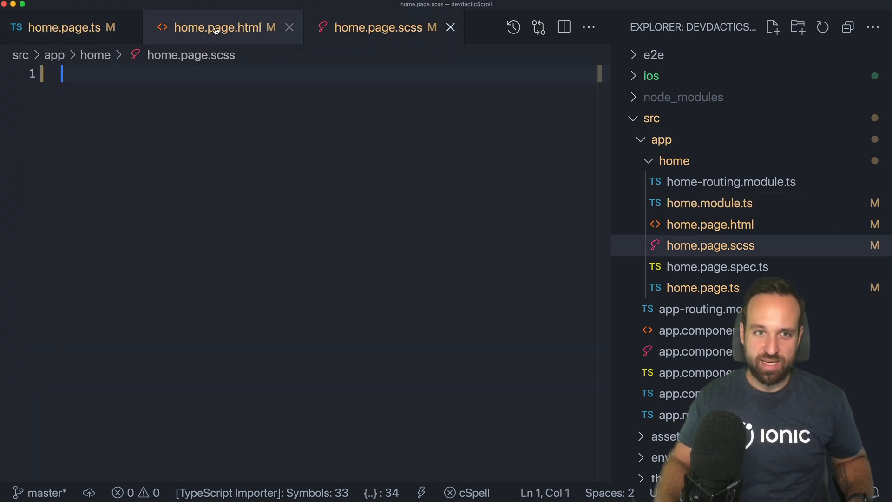
# Step: In home.page.ts, declare items and begin assigning Array.from({length: 500})
pyautogui.click(221, 27)
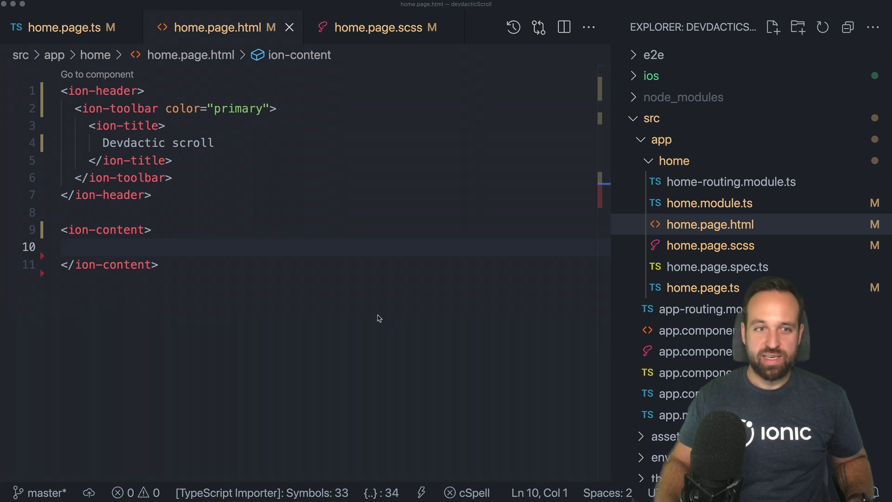
pyautogui.click(64, 27)
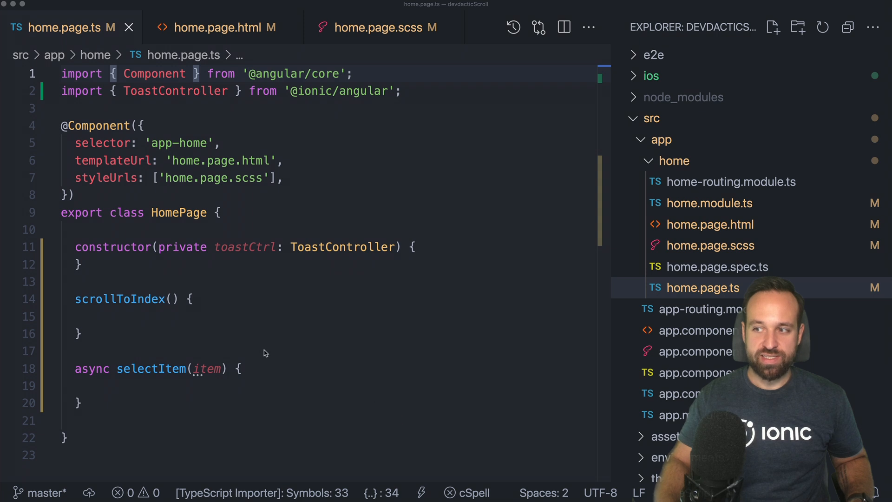
pyautogui.write('items = [];')
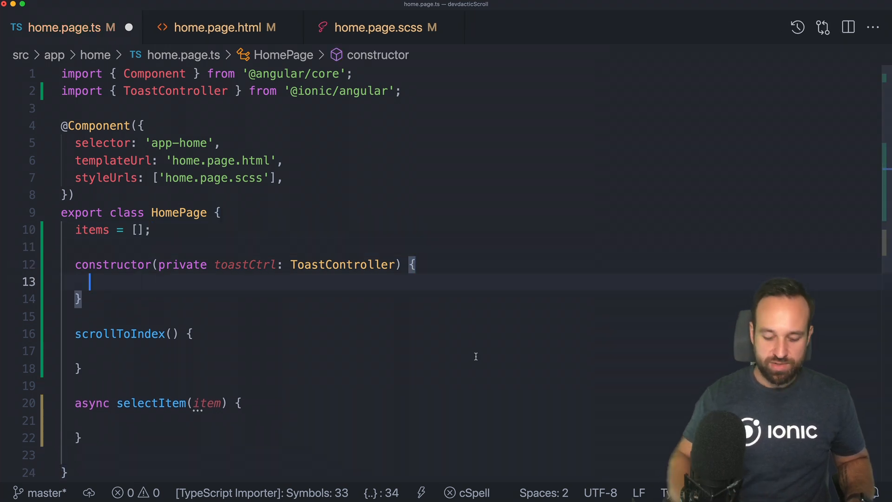
pyautogui.write('this.items =')
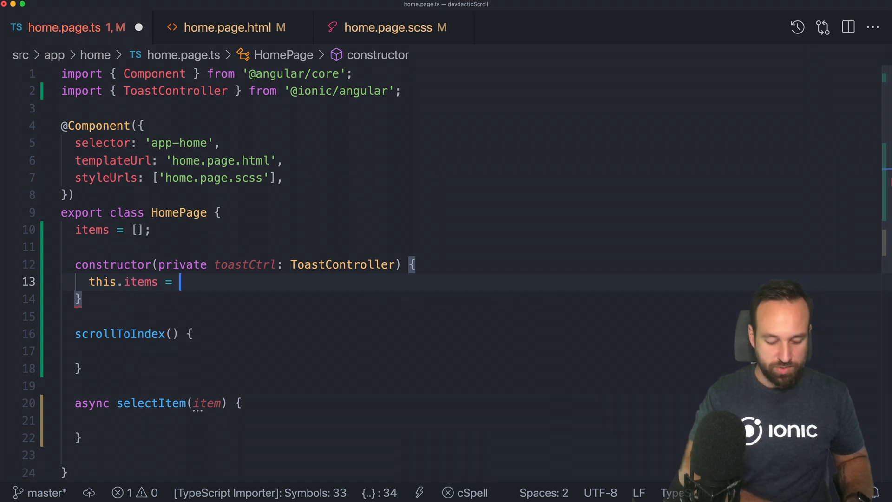
pyautogui.write('Array.from')
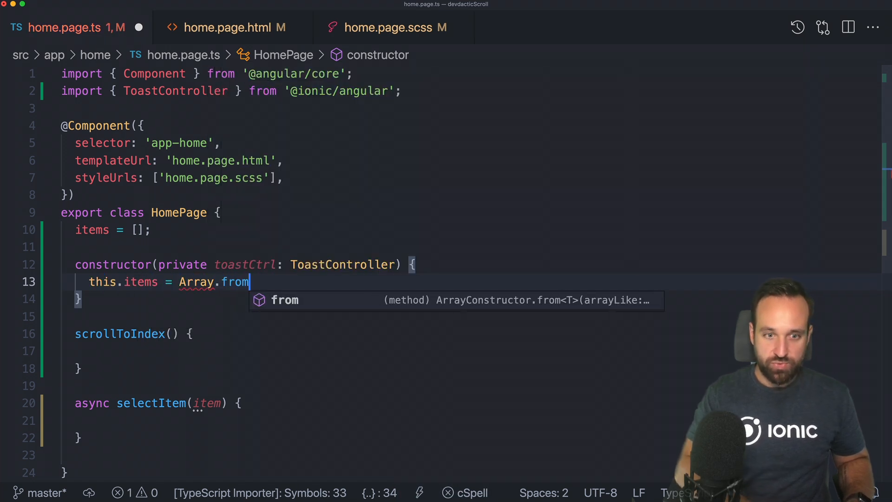
pyautogui.write('(')
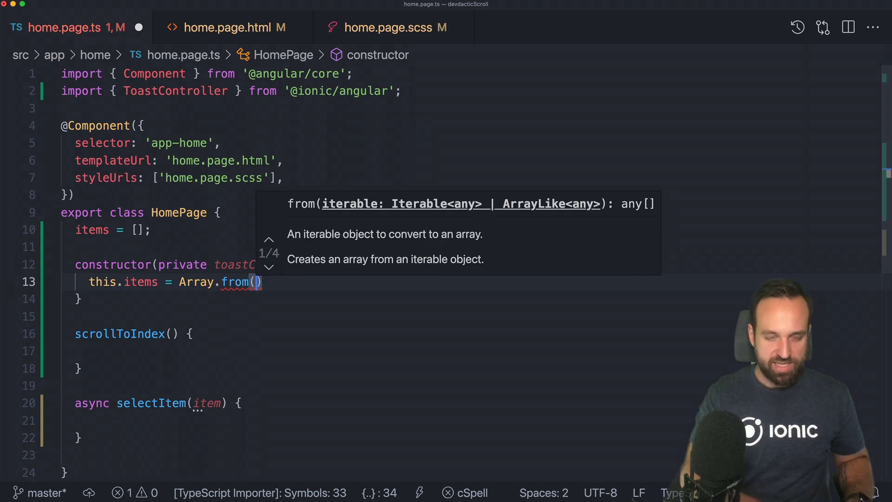
pyautogui.write('{length')
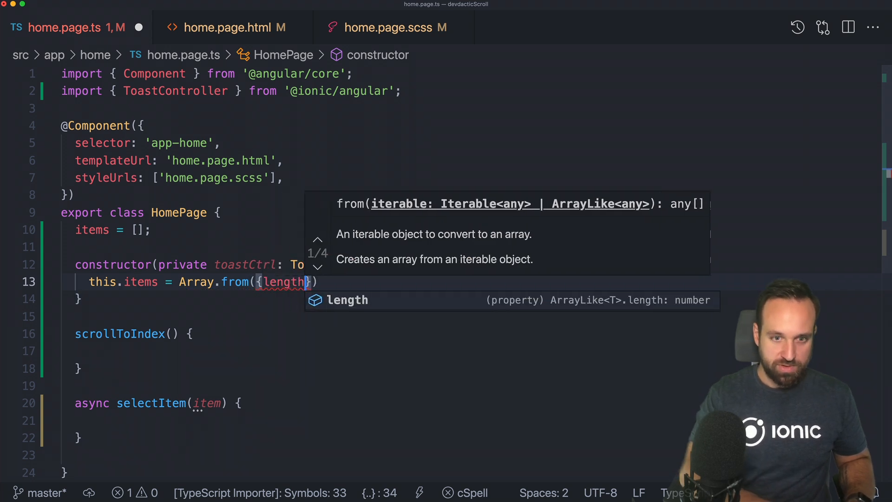
pyautogui.write(': 500')
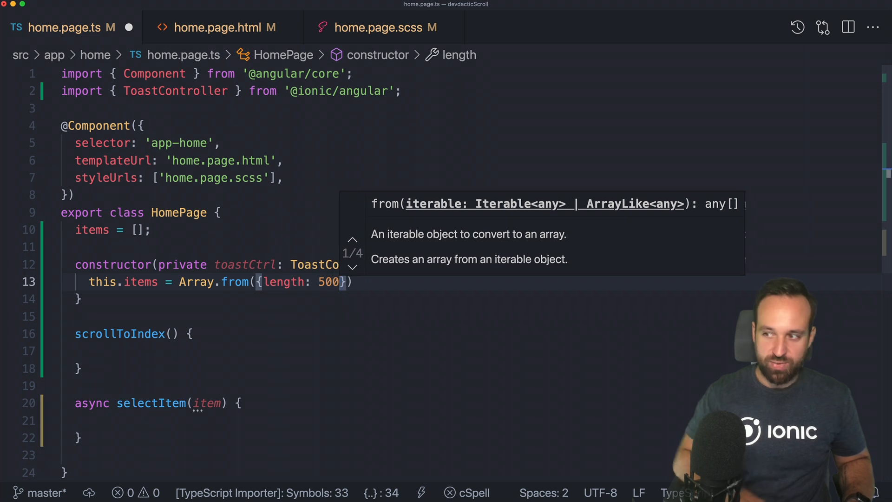
# Step: Map the array to `item ${i}` strings and start logging this.items
pyautogui.write('.map(')
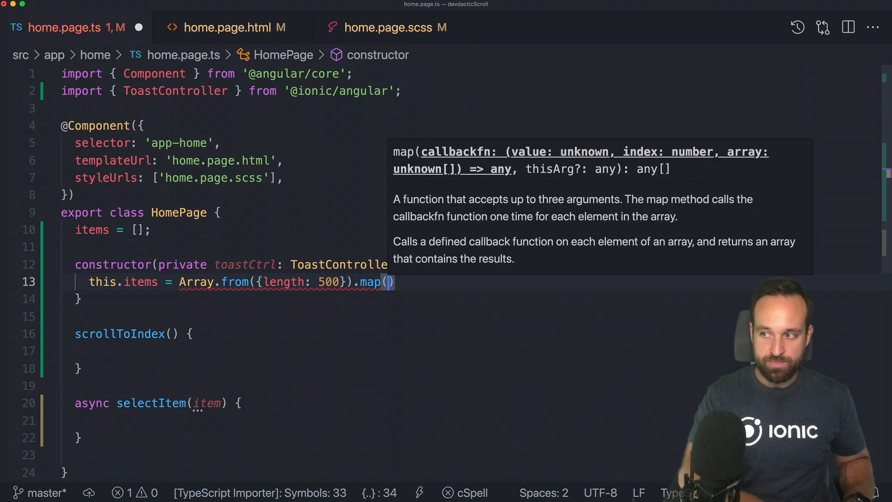
pyautogui.write('_')
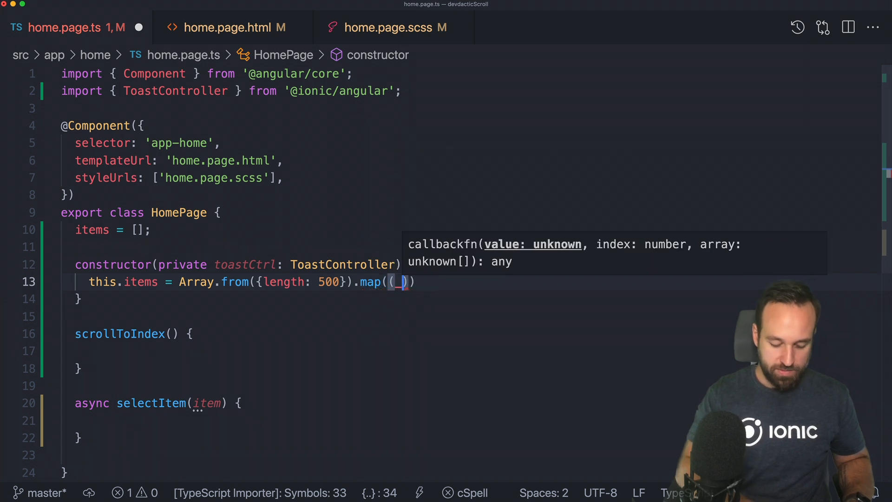
pyautogui.write(', i) =>')
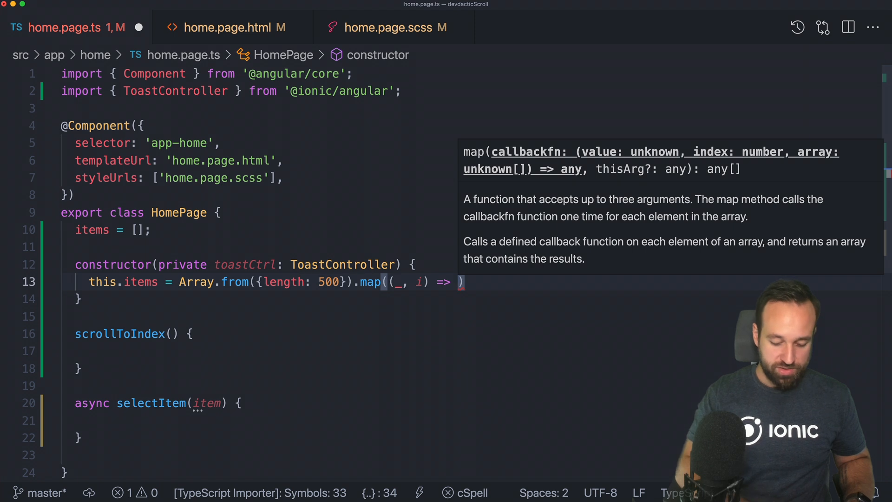
pyautogui.write('item')
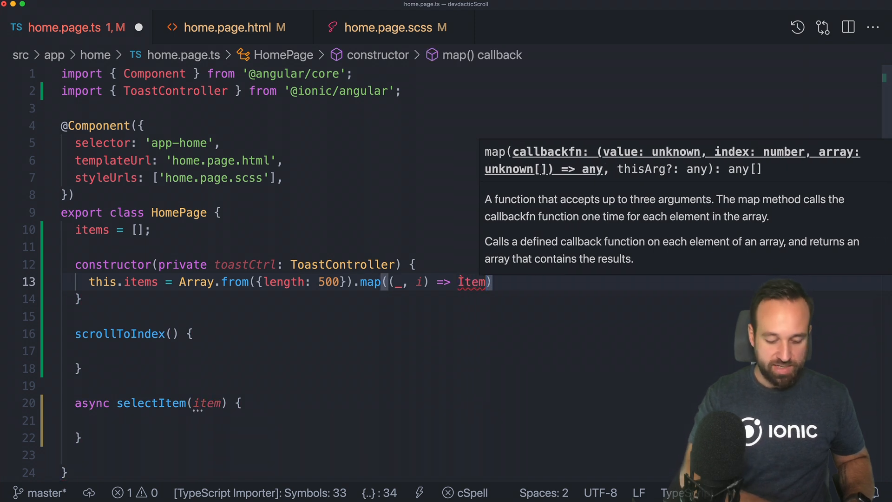
pyautogui.write('${iu')
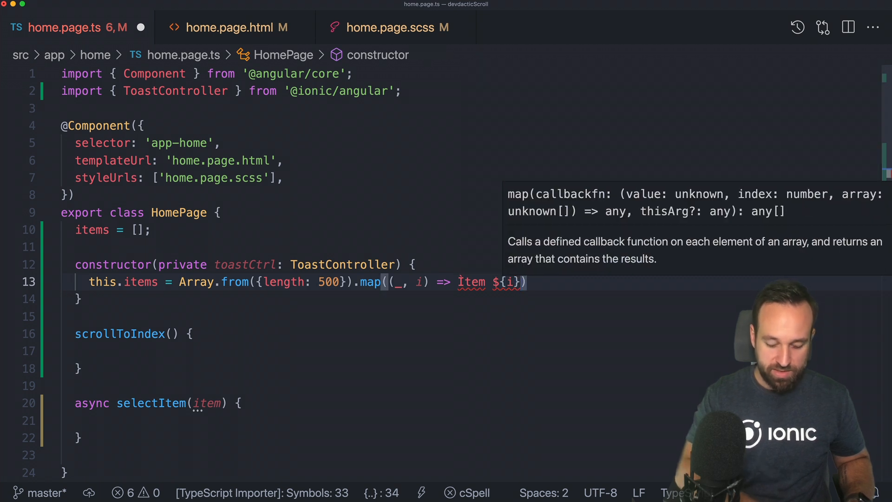
pyautogui.write('``')
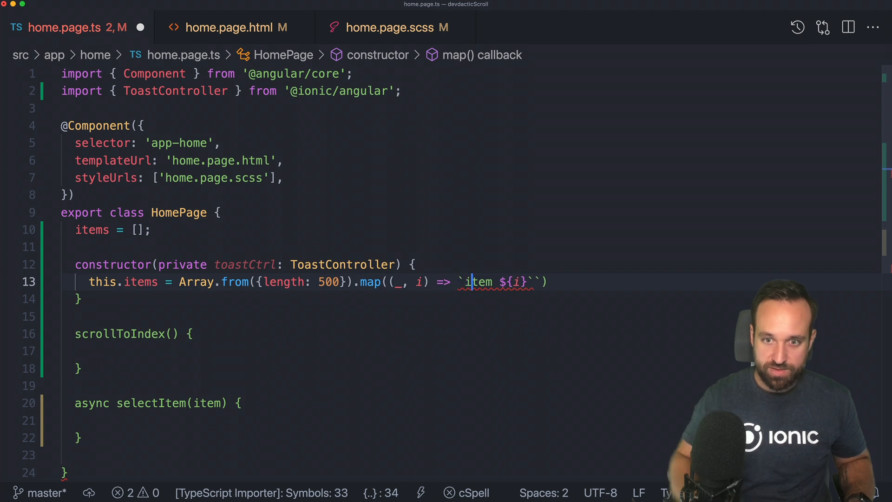
pyautogui.press('Backspace')
pyautogui.write(';')
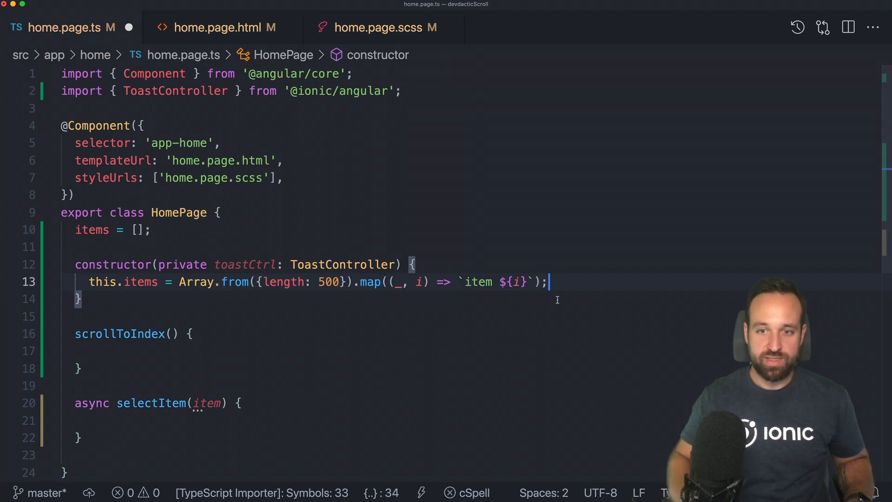
pyautogui.press('Enter')
pyautogui.write('console.log();')
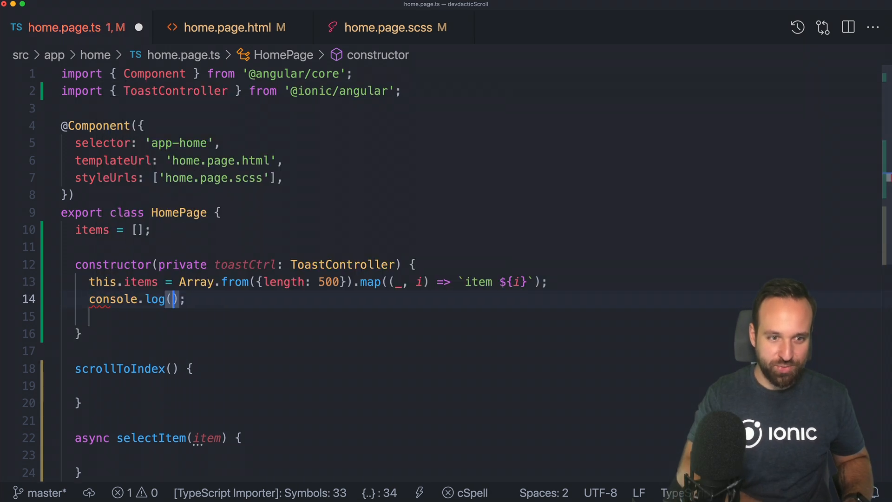
pyautogui.write('this.items')
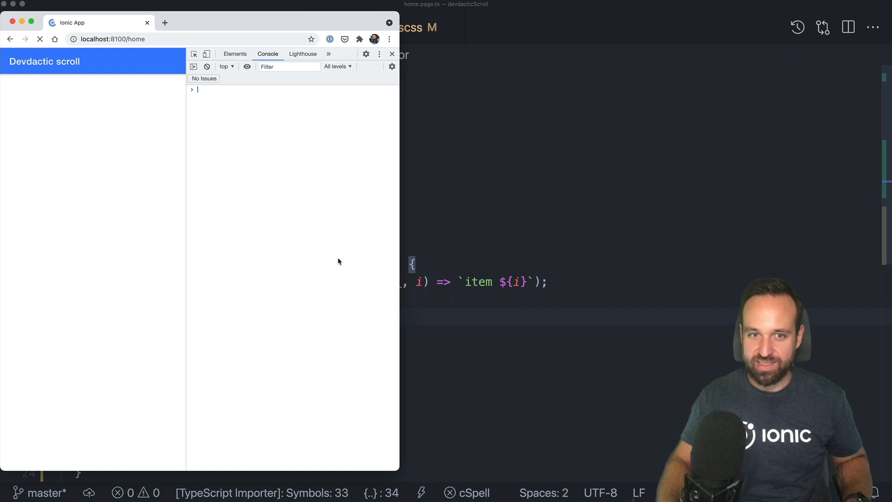
# Step: Expand the logged 500-item array in the console, then return to home.page.html
pyautogui.click(40, 39)
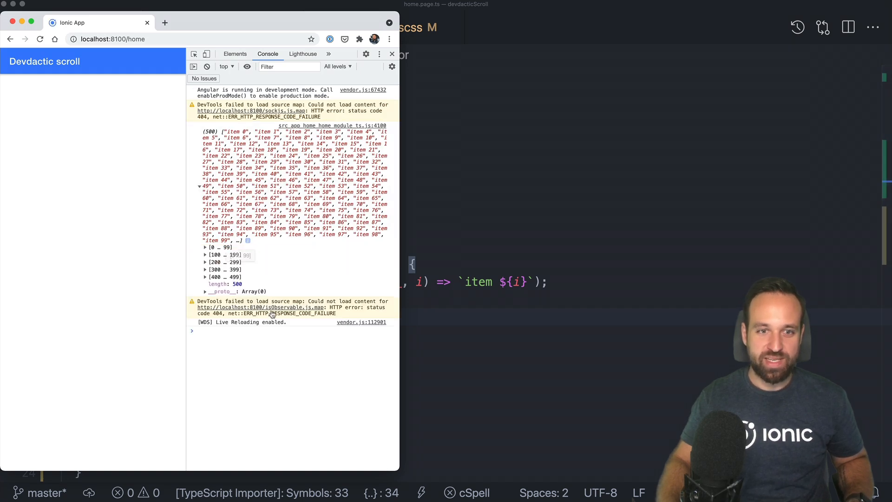
pyautogui.click(205, 246)
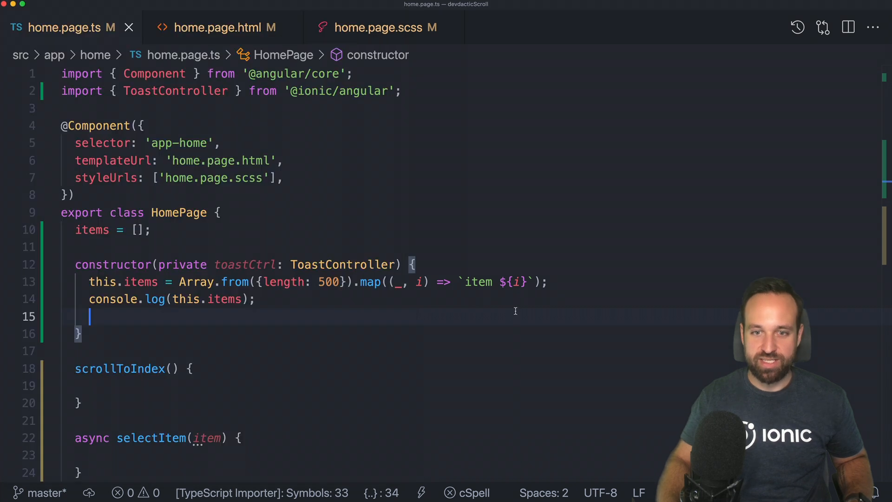
pyautogui.click(223, 27)
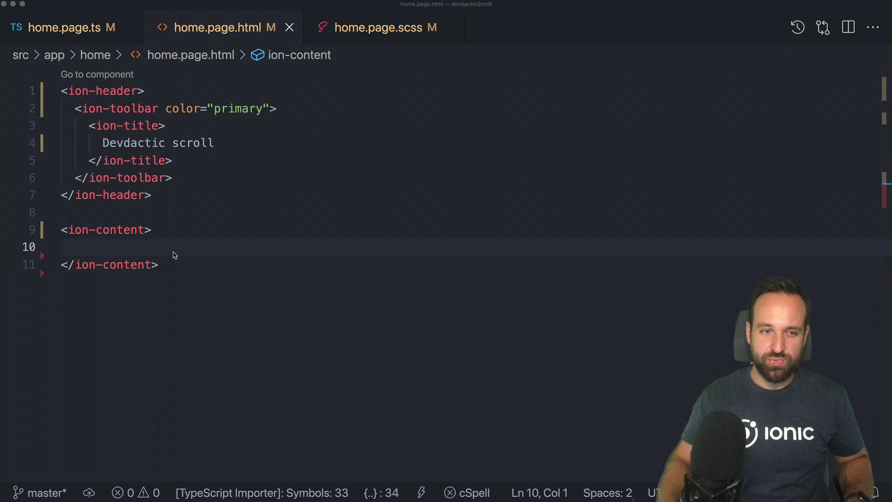
# Step: Add an ion-list with <ion-item *ngFor="let item of items"> and inner markup
pyautogui.write('<ion')
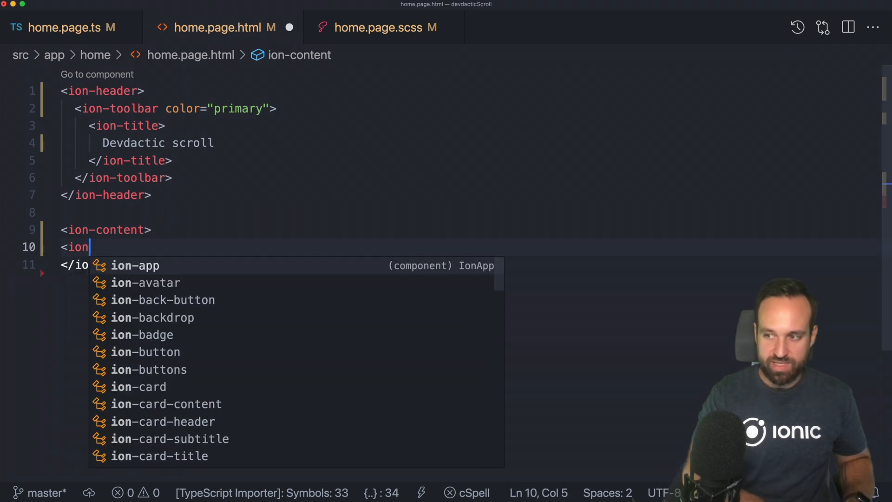
pyautogui.write('ion')
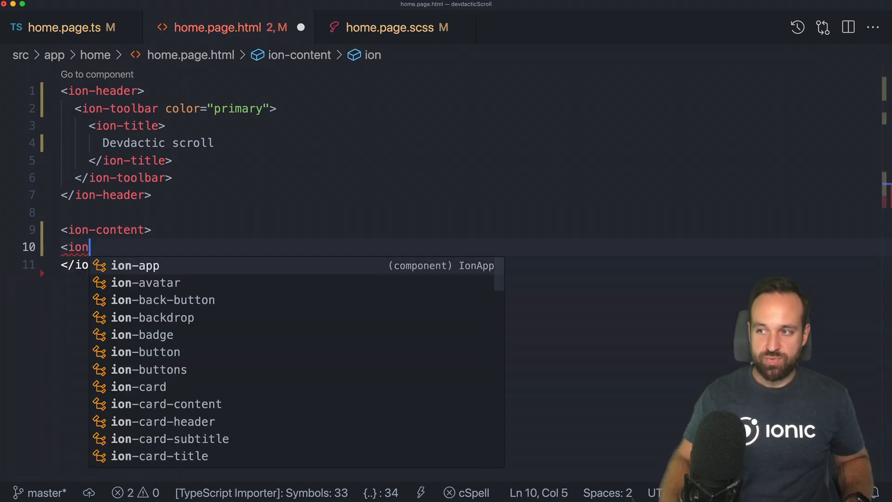
pyautogui.write('-item *ngFor="let')
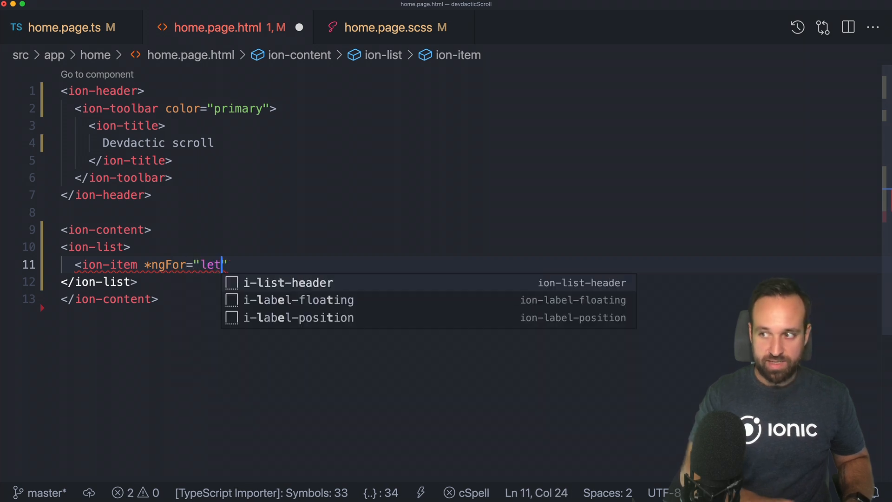
pyautogui.write('item of items')
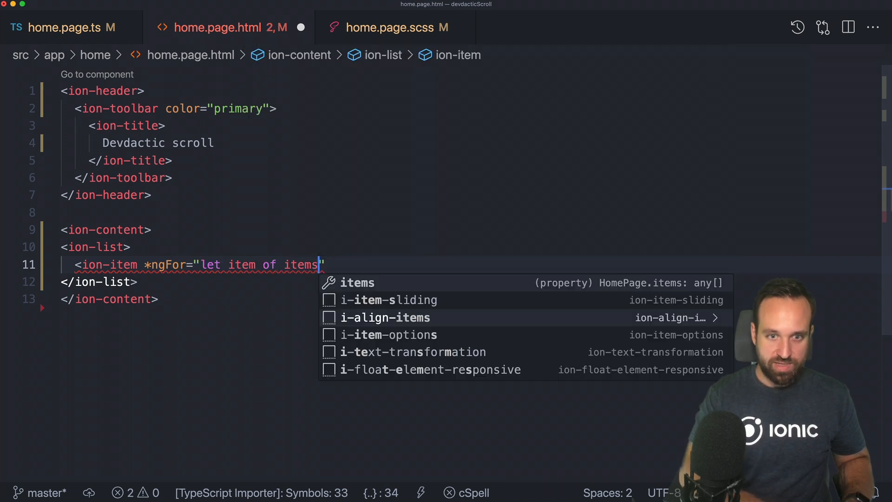
pyautogui.write('>')
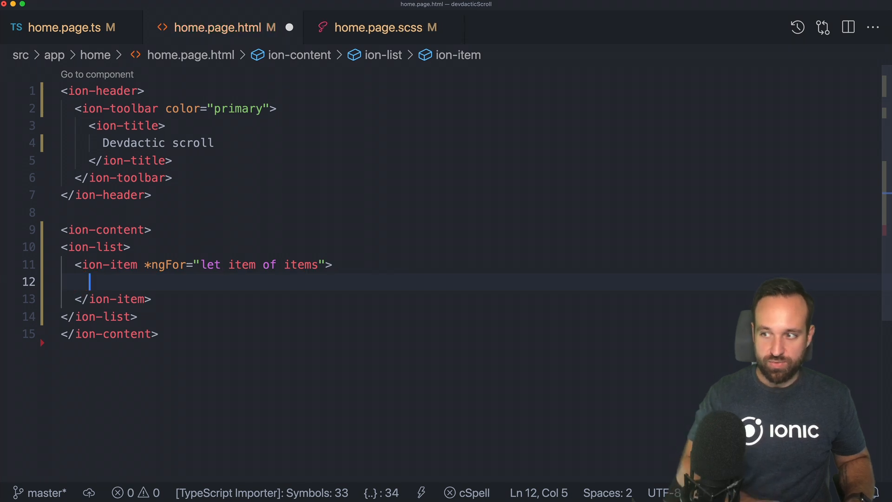
pyautogui.write('<ion')
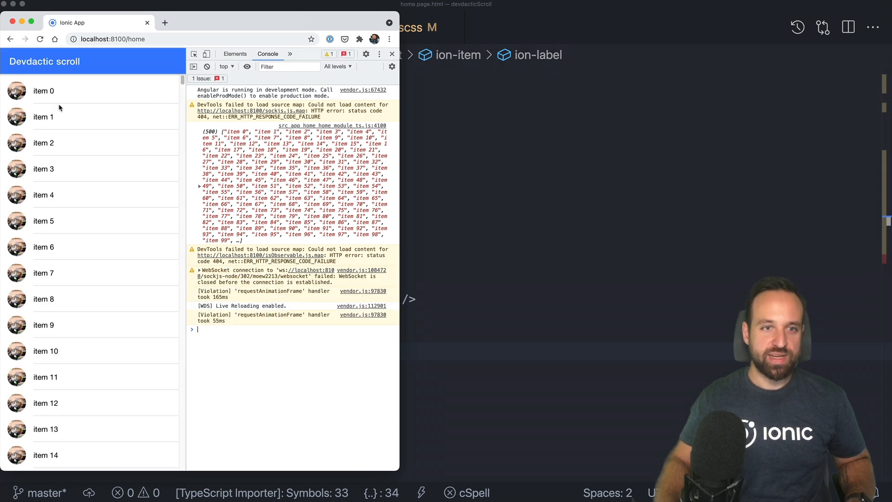
# Step: Scroll the app's list past item 350 and back up
pyautogui.scroll(-3)
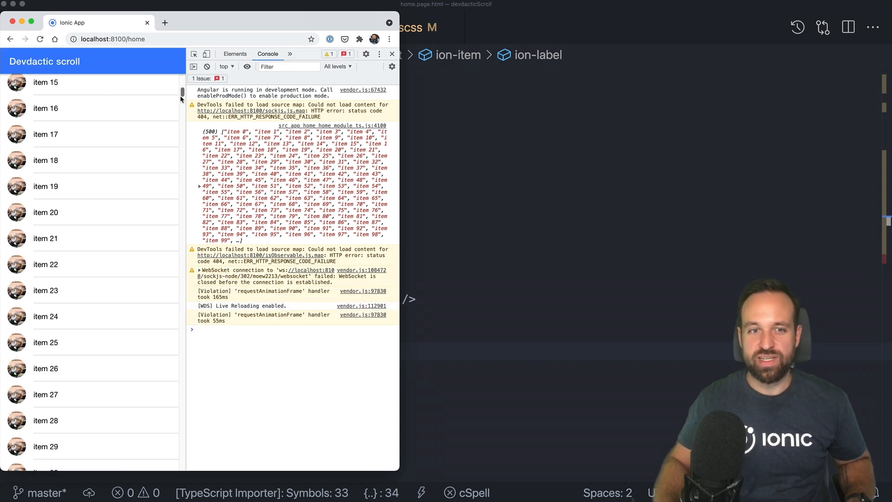
pyautogui.scroll(-3)
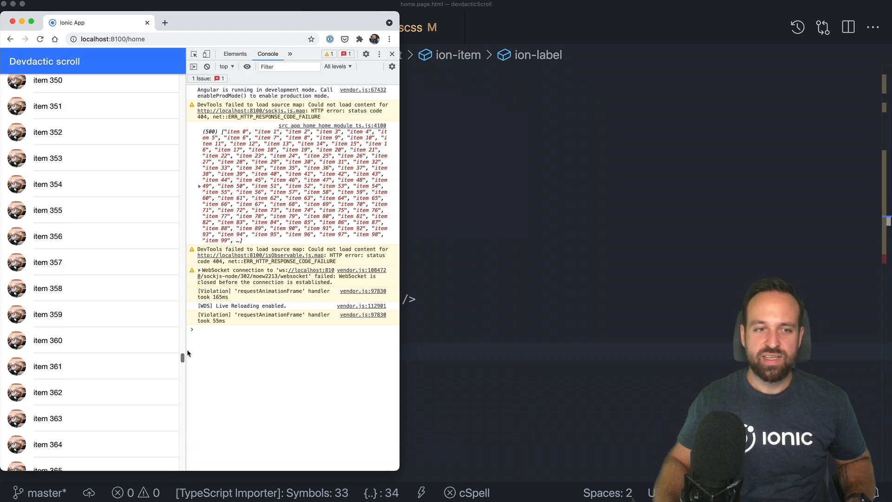
pyautogui.scroll(-3)
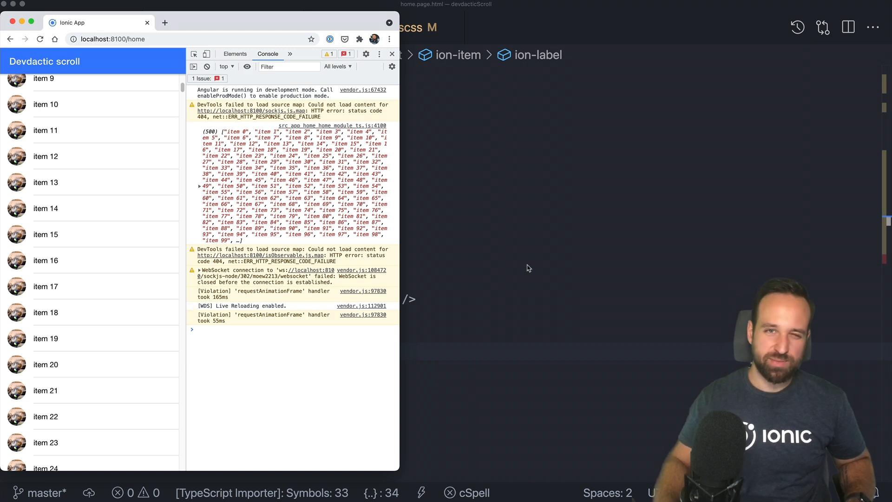
pyautogui.scroll(3)
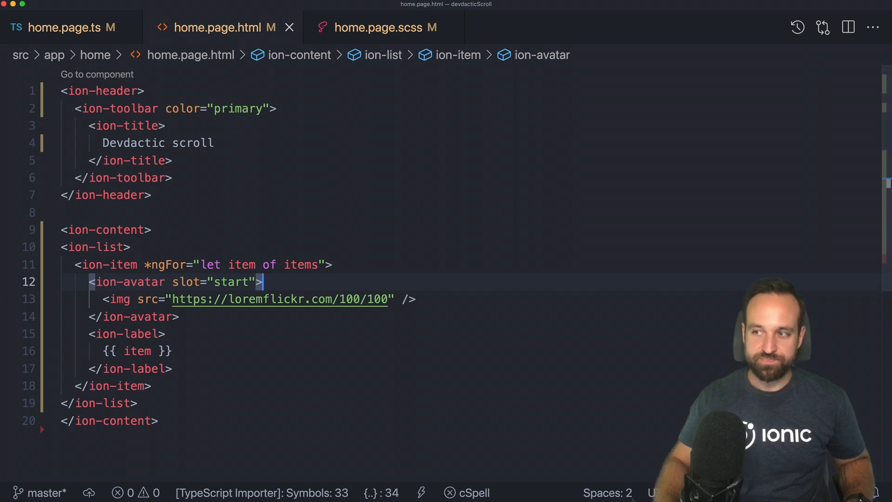
# Step: Wrap ion-list in <cdk-virtual-scroll-viewport> and repeat items with *cdkVirtualFor
pyautogui.click(152, 230)
pyautogui.write('<')
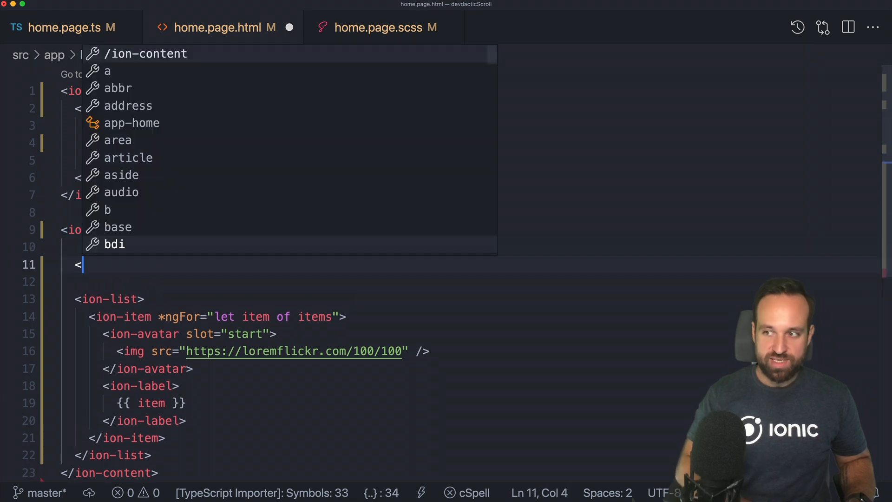
pyautogui.write('cdk-virtual-scroll-viewport>')
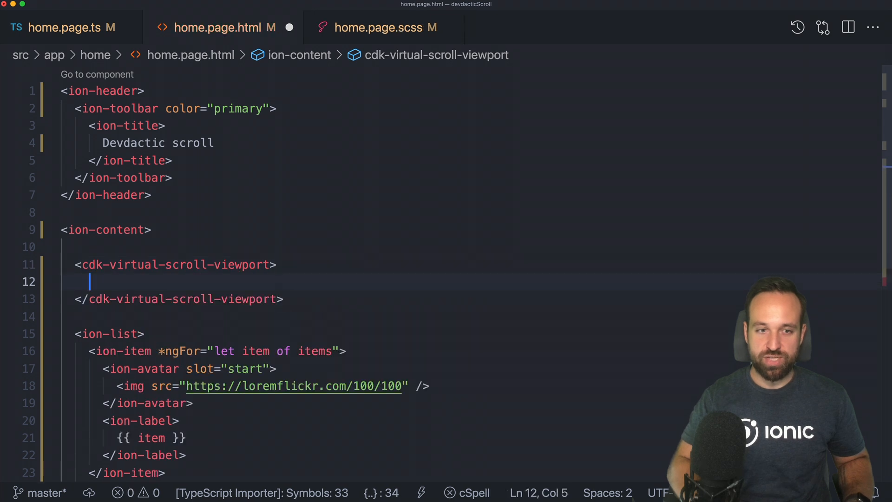
pyautogui.moveTo(171, 264)
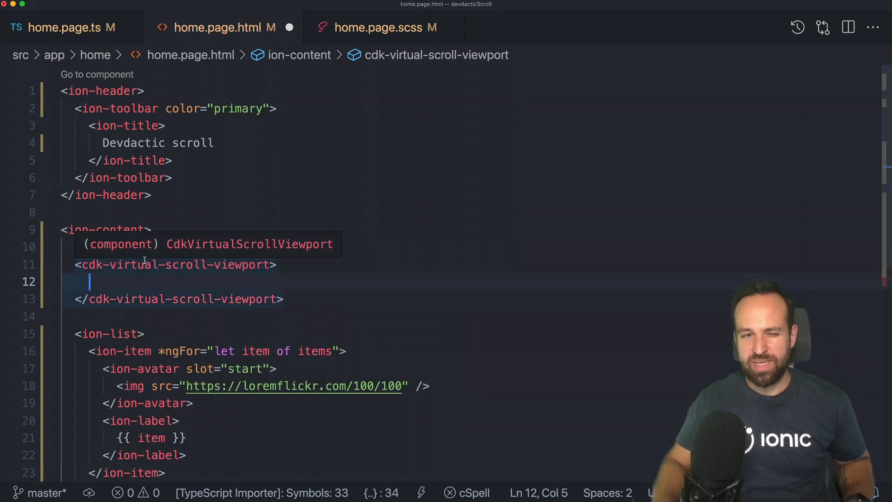
pyautogui.moveTo(212, 284)
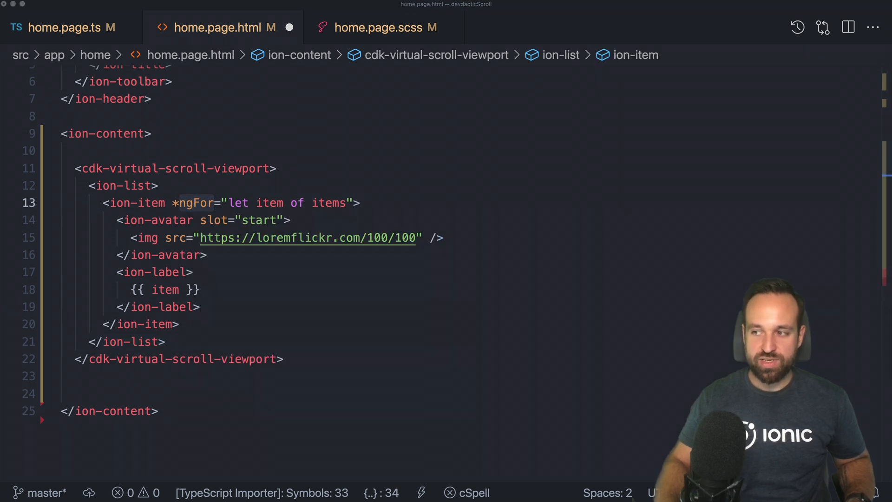
pyautogui.write('cdkVirtualFor')
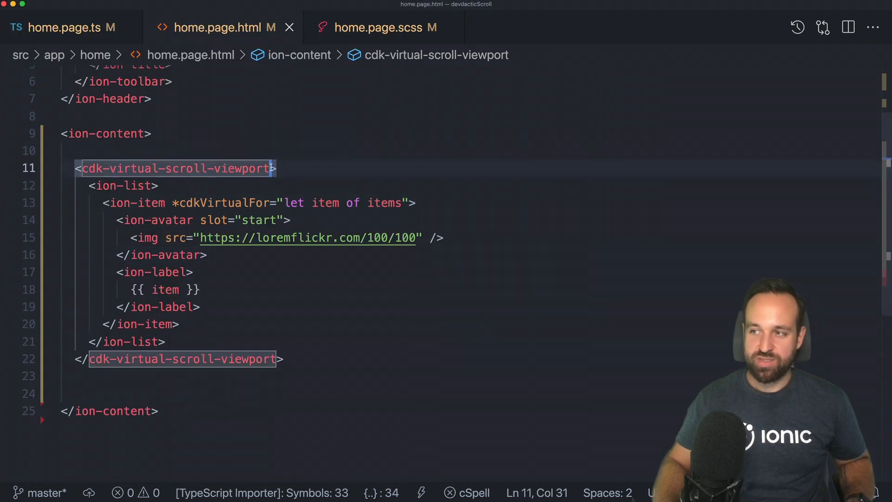
# Step: Set itemSize="56" on the cdk-virtual-scroll-viewport tag
pyautogui.write('itemSize="')
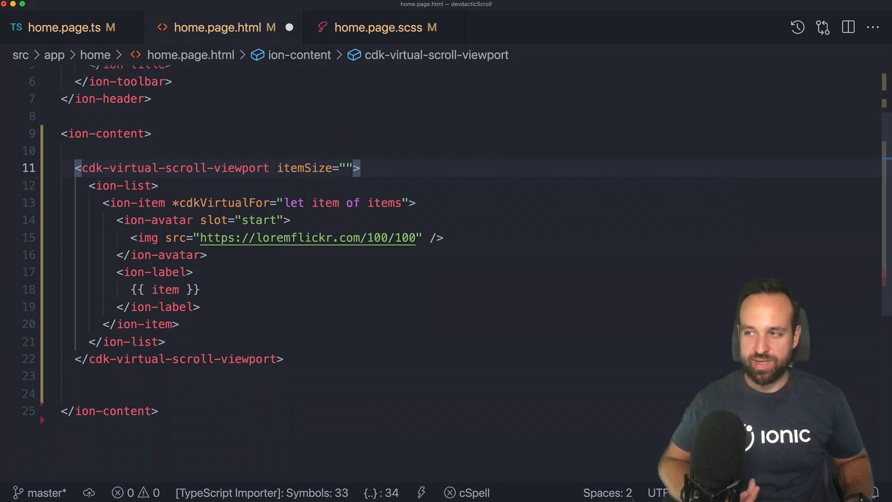
pyautogui.write('56')
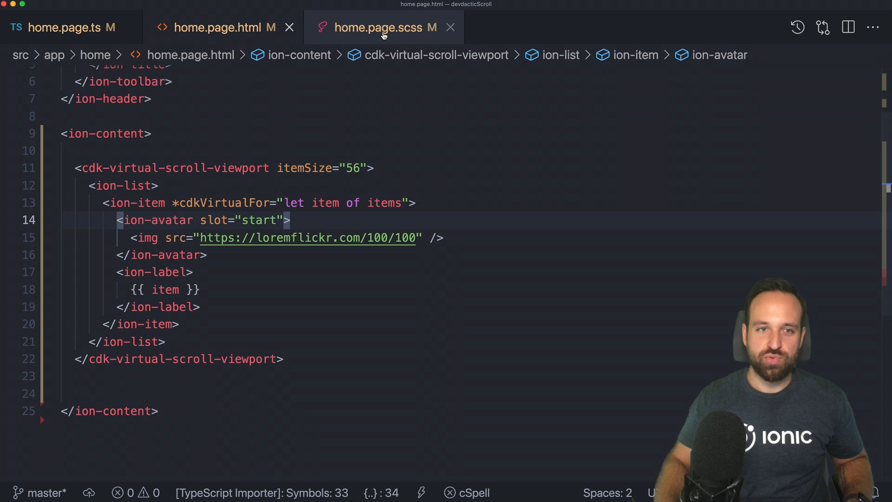
pyautogui.click(222, 27)
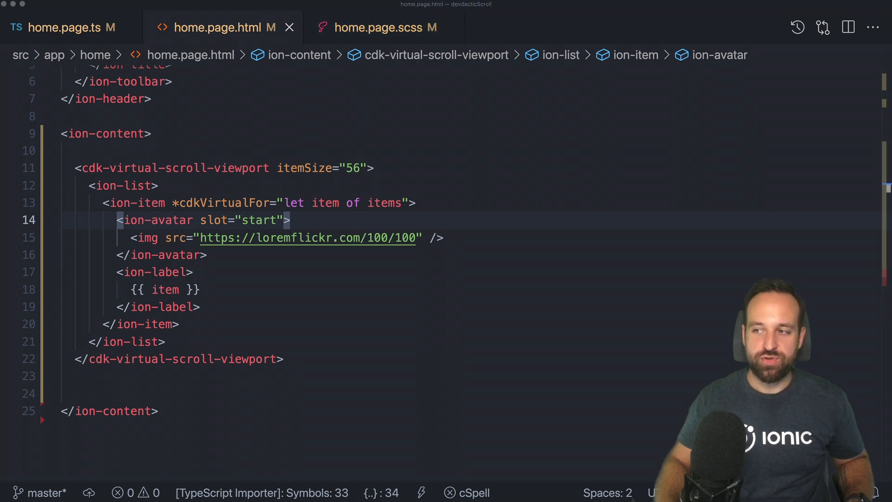
# Step: In home.page.scss, add a cdk-virtual-scroll-viewport rule with height: 100%
pyautogui.click(382, 28)
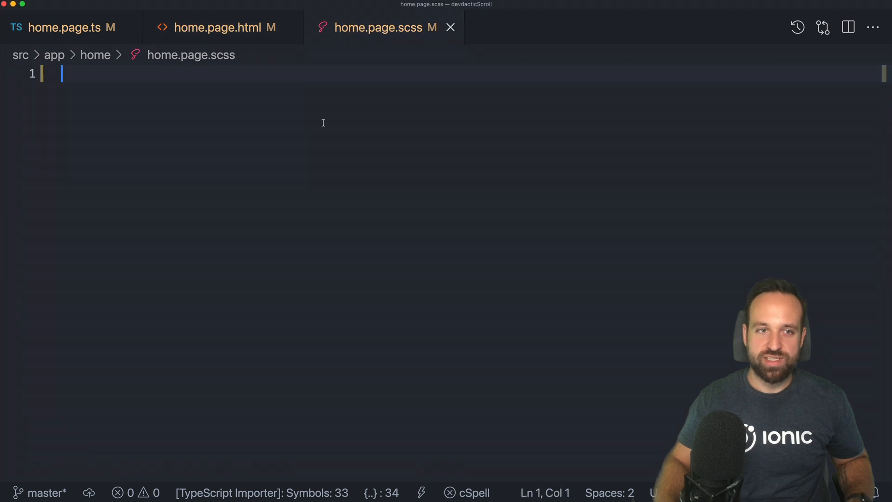
pyautogui.write('cdk-virtual-scroll-viewport {')
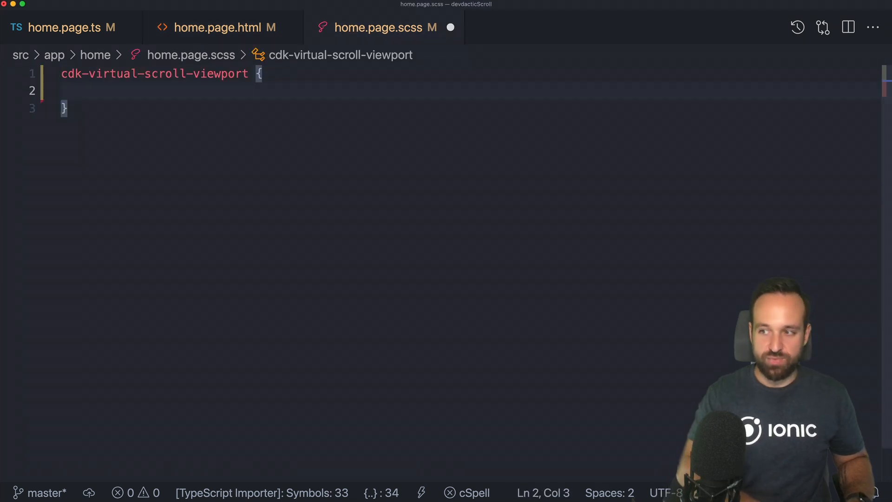
pyautogui.write('height: 1;')
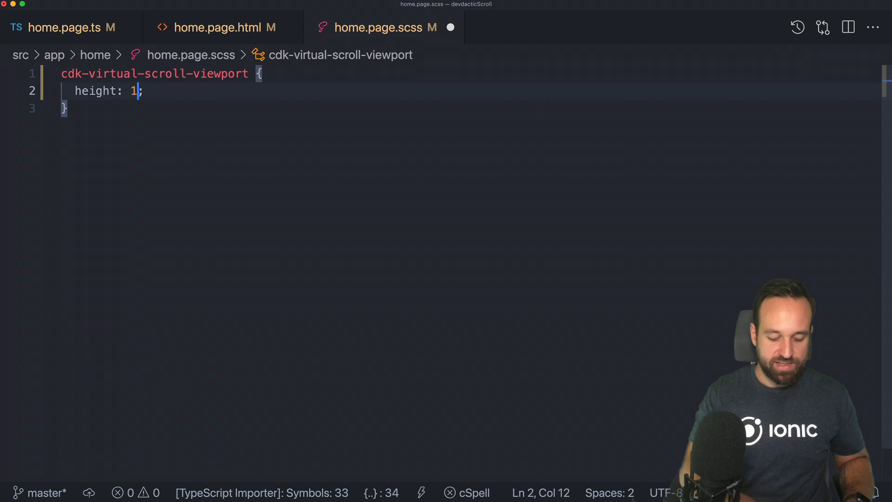
pyautogui.write('00%;')
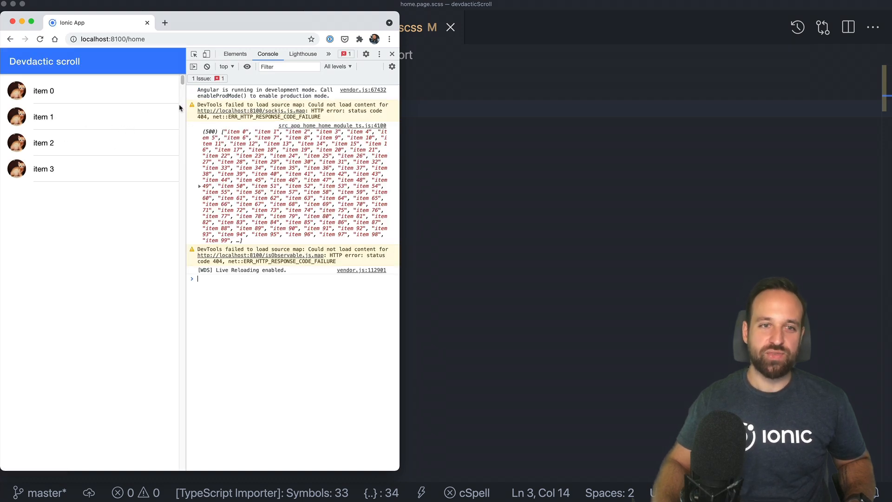
# Step: Scroll the Chrome app's virtual list down to items 23–27
pyautogui.scroll(-3)
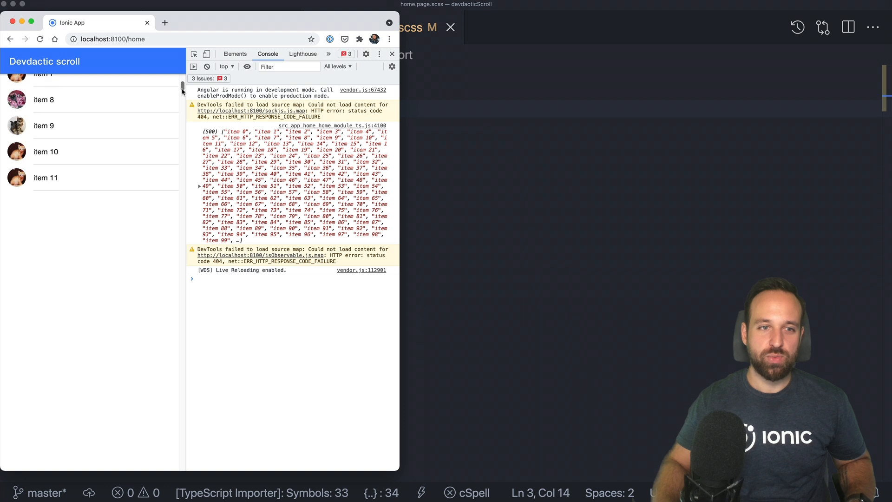
pyautogui.scroll(-3)
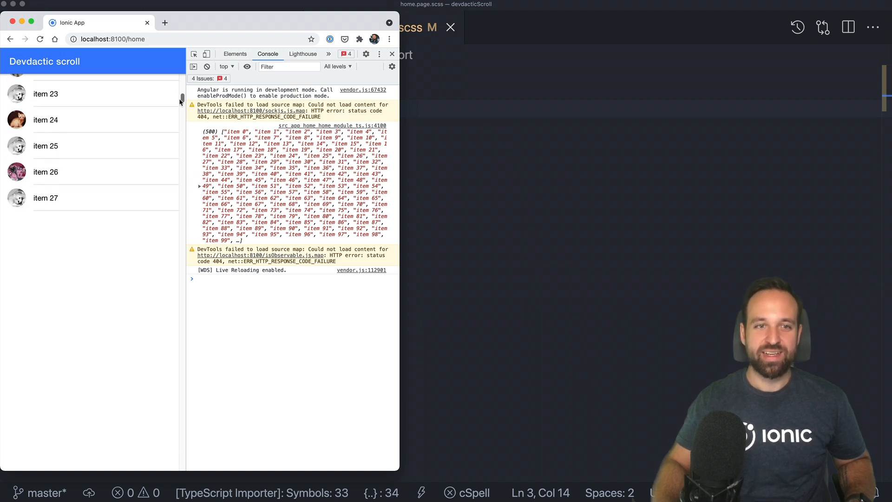
pyautogui.scroll(-3)
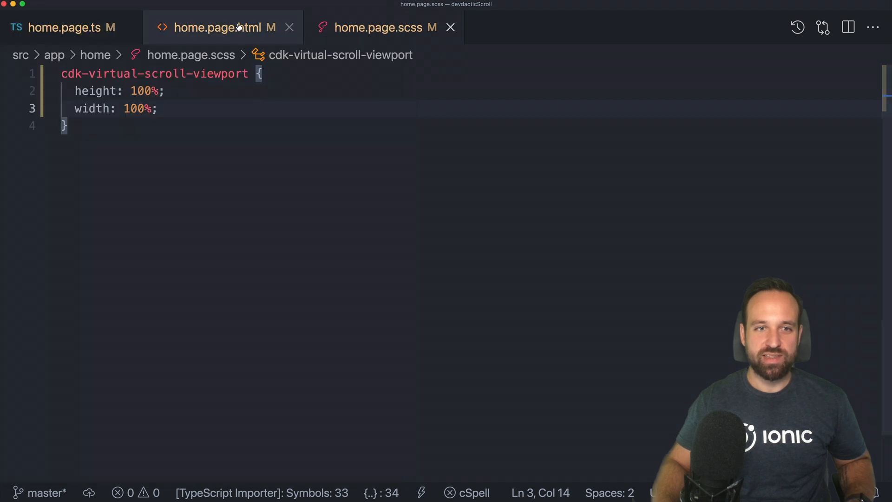
# Step: Add minBufferPx="900" maxBufferPx="1350" to the viewport tag in home.page.html
pyautogui.click(221, 28)
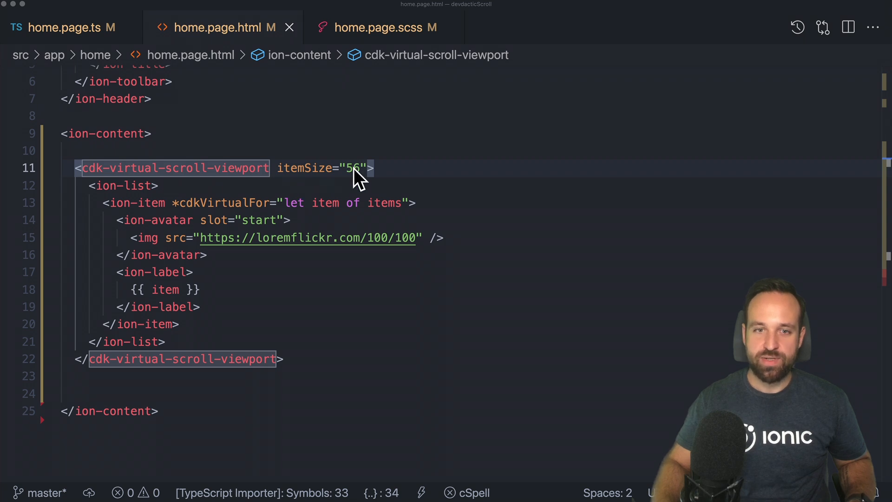
pyautogui.write('minBufferPx="900" maxBufferPx="1350"')
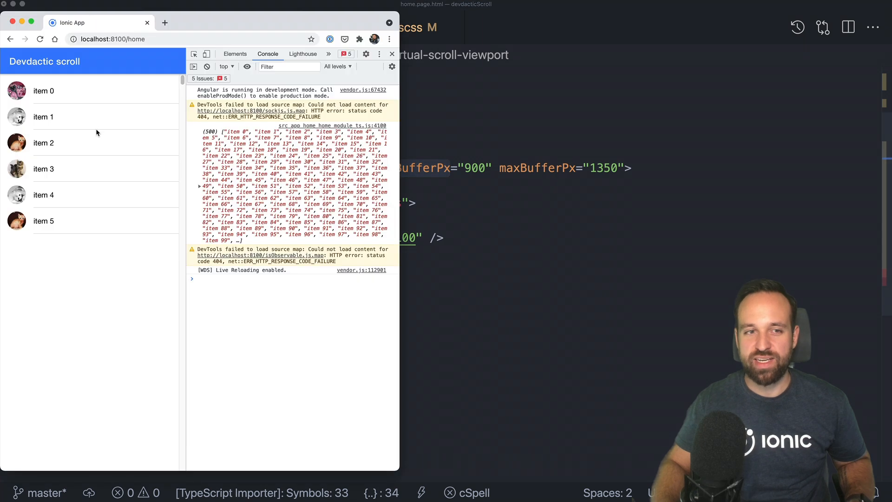
pyautogui.moveTo(101, 211)
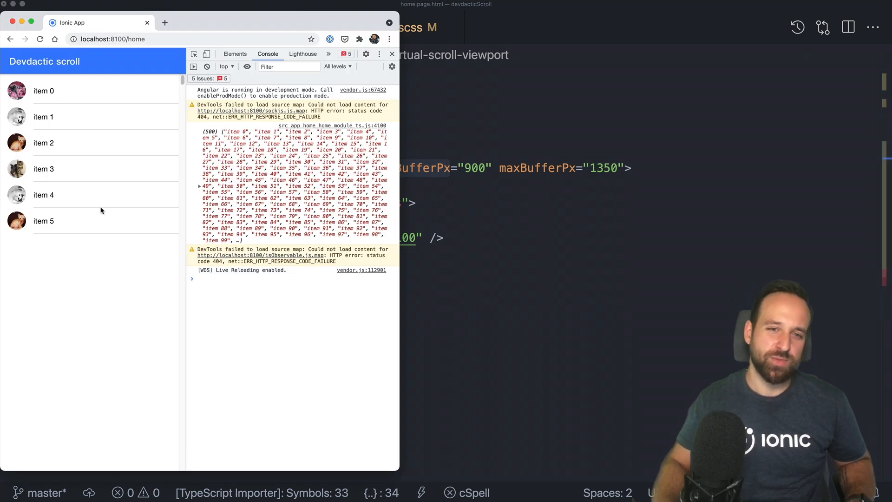
pyautogui.moveTo(118, 241)
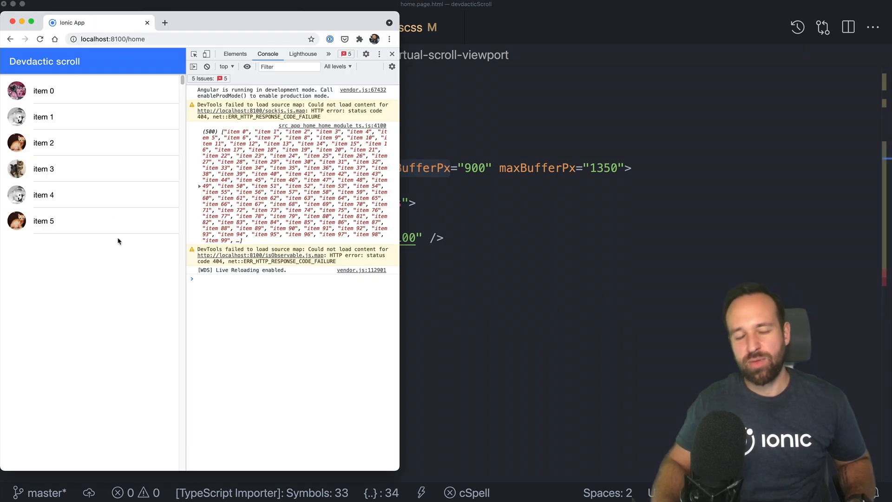
pyautogui.moveTo(88, 245)
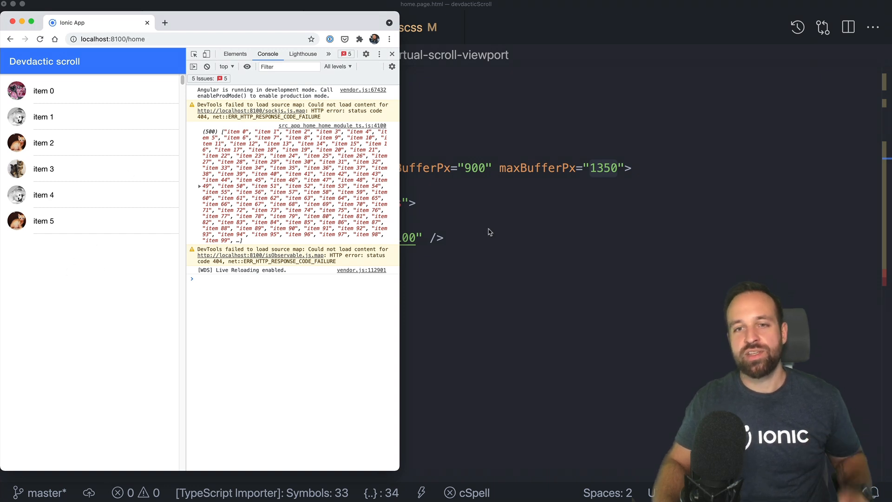
# Step: Scroll the reloaded list to confirm items render through item 17
pyautogui.click(207, 54)
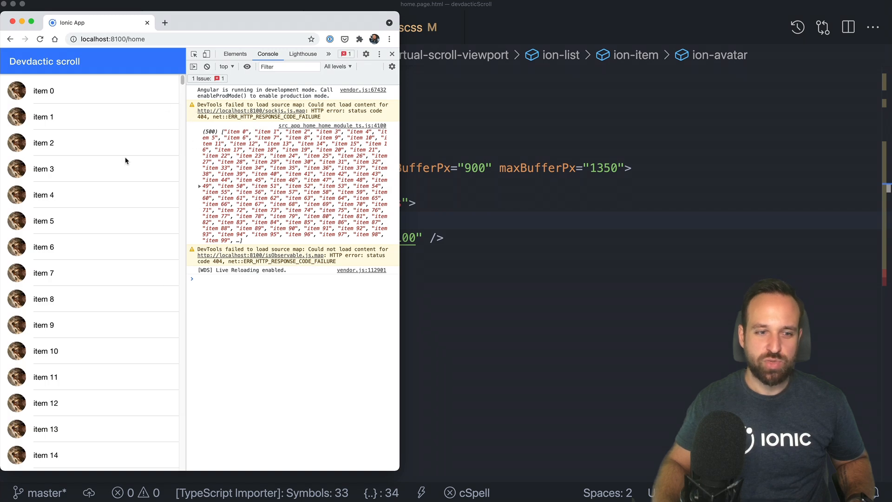
pyautogui.scroll(-3)
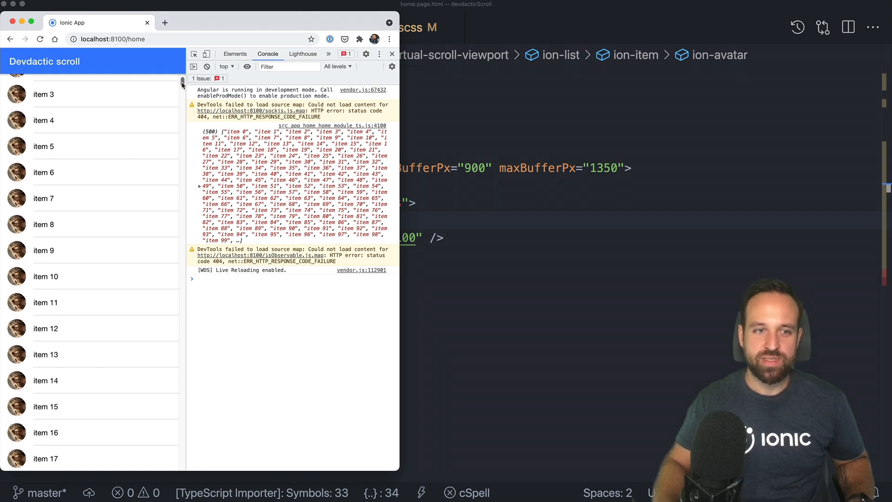
pyautogui.scroll(-3)
pyautogui.write('900/')
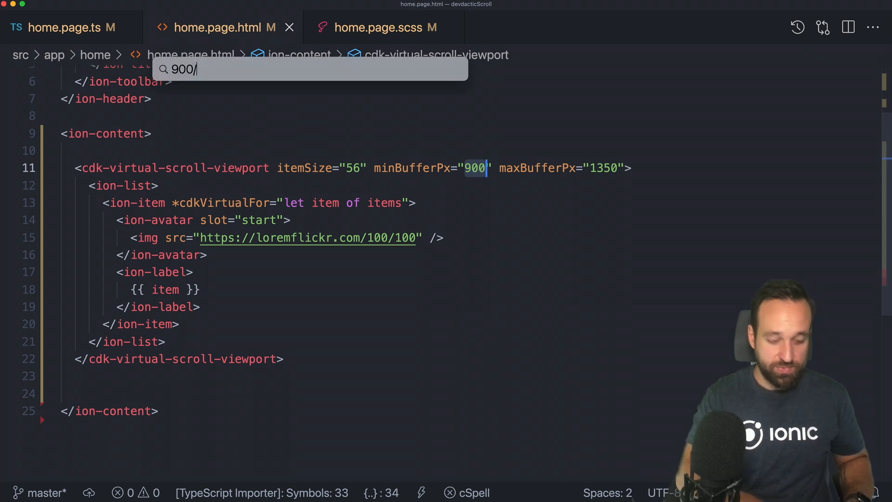
# Step: Retype the viewport's itemSize value as 56
pyautogui.write('56')
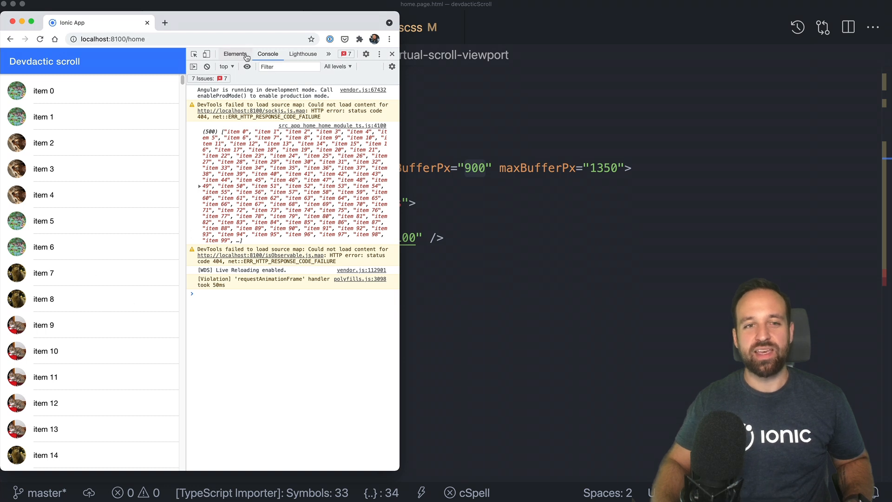
# Step: Scroll the Chrome list through items 18–32, checking their avatars render
pyautogui.scroll(-3)
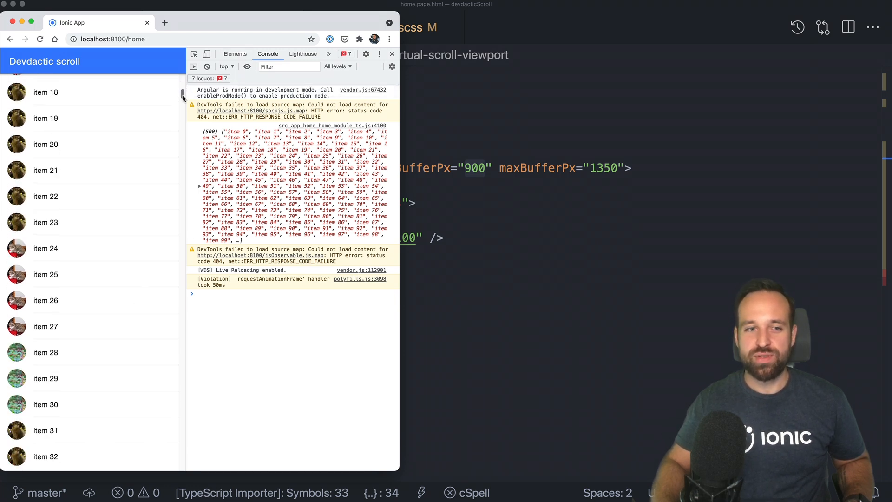
pyautogui.scroll(-3)
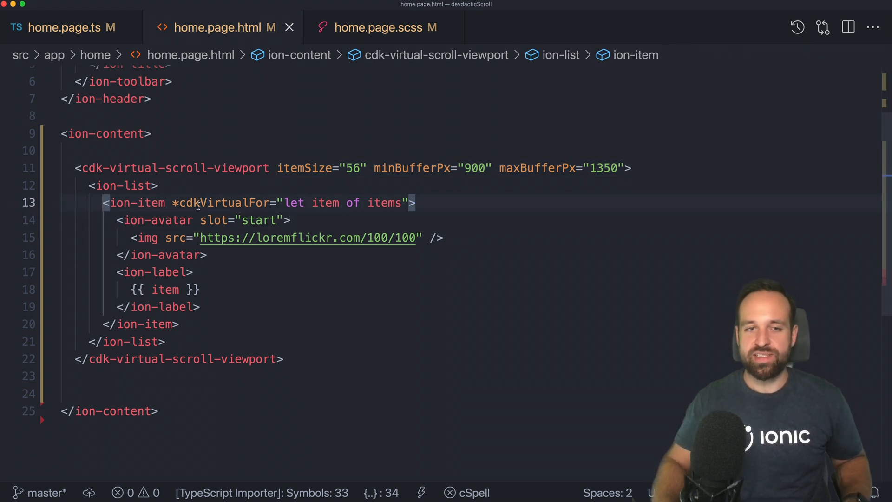
pyautogui.moveTo(196, 203)
pyautogui.write('; ')
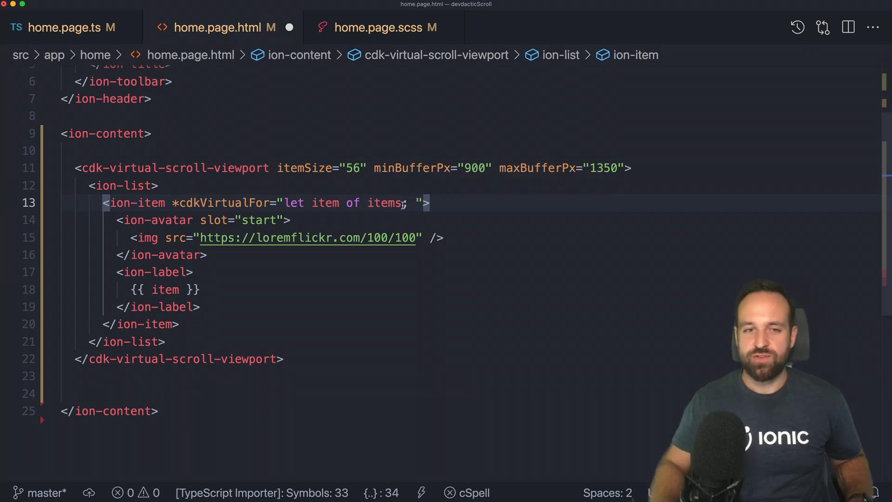
# Step: Add 'let isOdd = odd; let i = index;' to the loop, bind [class.odd]="isOdd", and go to the stylesheet
pyautogui.write('let isOdd = odd; let i = index;')
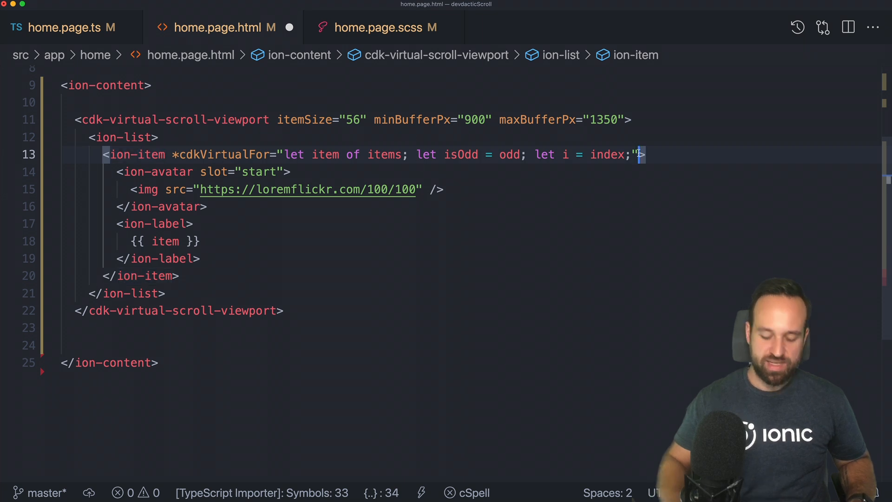
pyautogui.write('[class.odd]="isOdd">')
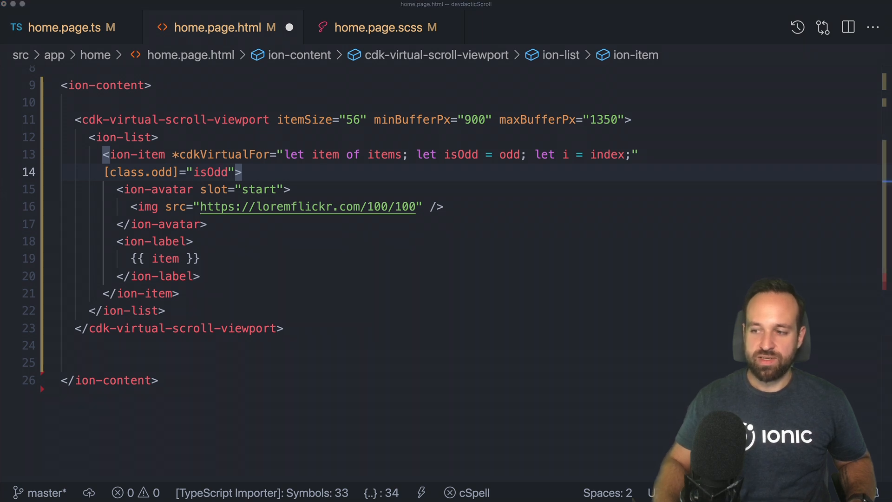
pyautogui.click(384, 27)
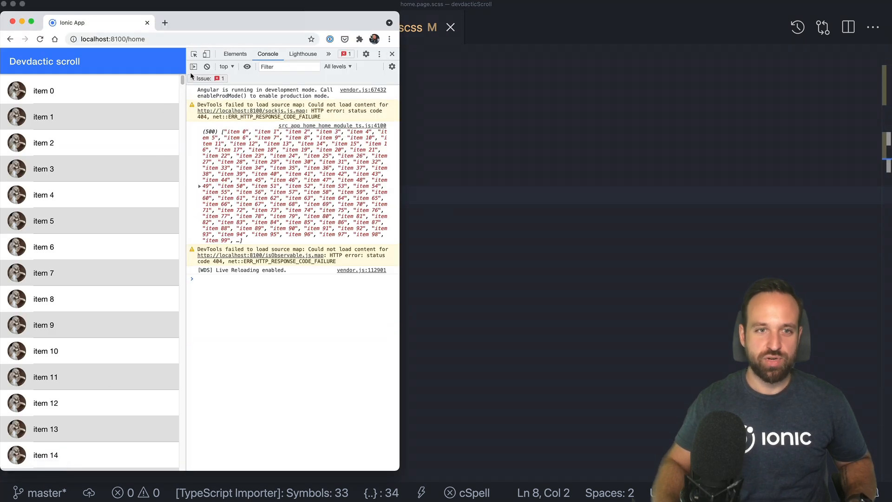
pyautogui.scroll(-3)
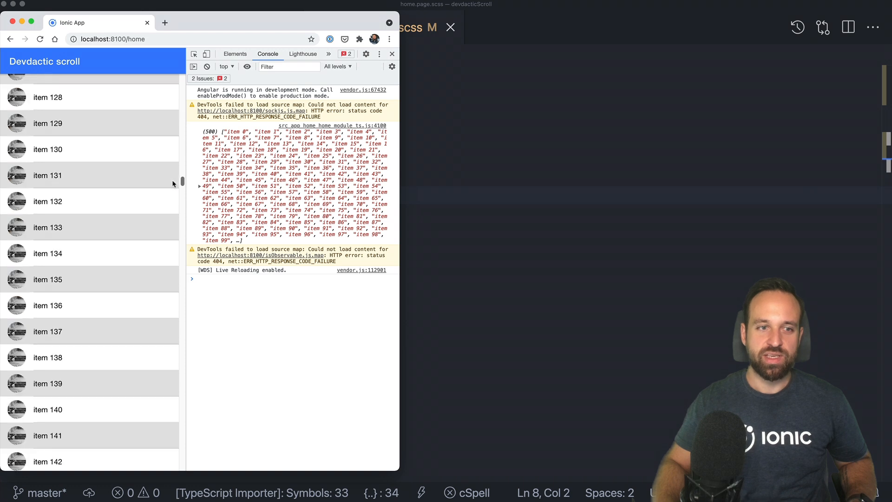
pyautogui.scroll(-3)
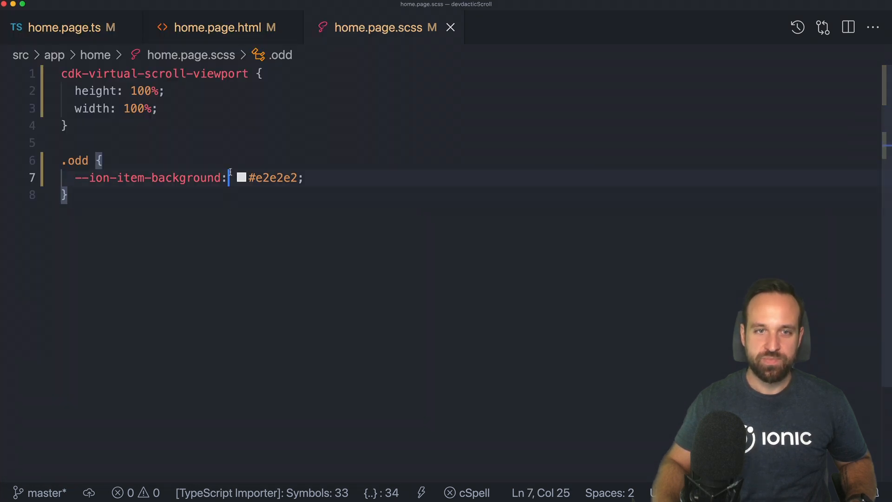
# Step: Return to home.page.html to add the index searchbar and Scroll button
pyautogui.click(220, 27)
pyautogui.write('<ion-button (click)="scrollToIndex()" [disabled]="!scrollTo">Scroll</ion-button>')
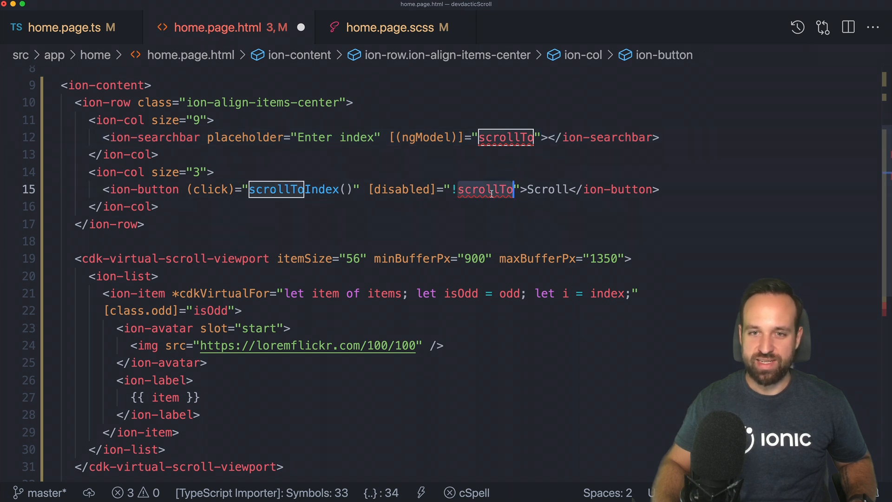
pyautogui.click(64, 27)
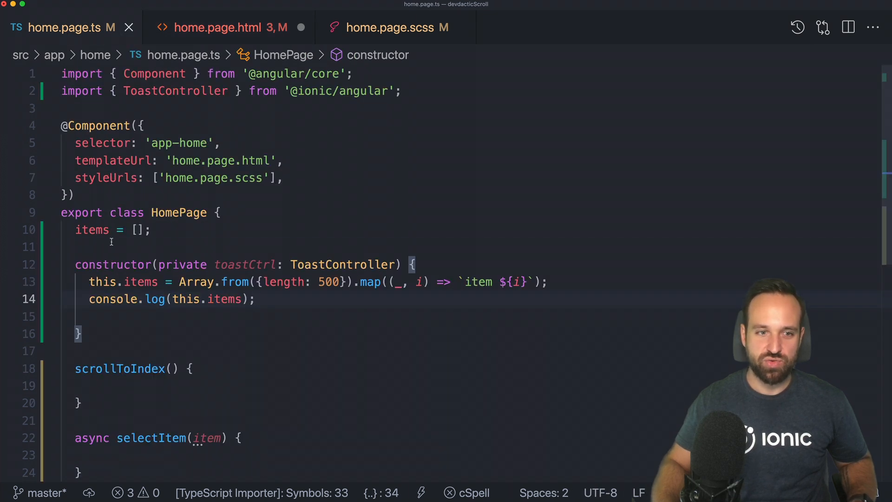
pyautogui.write('scrollTo = null;')
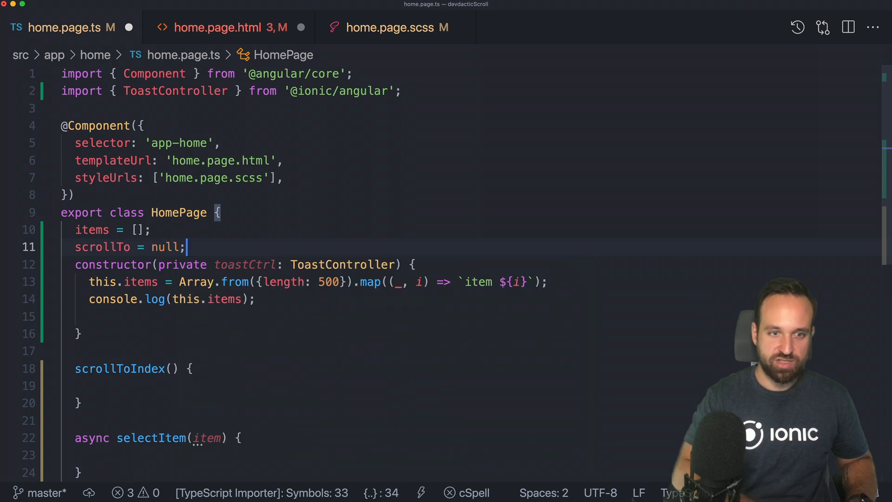
pyautogui.press('Enter')
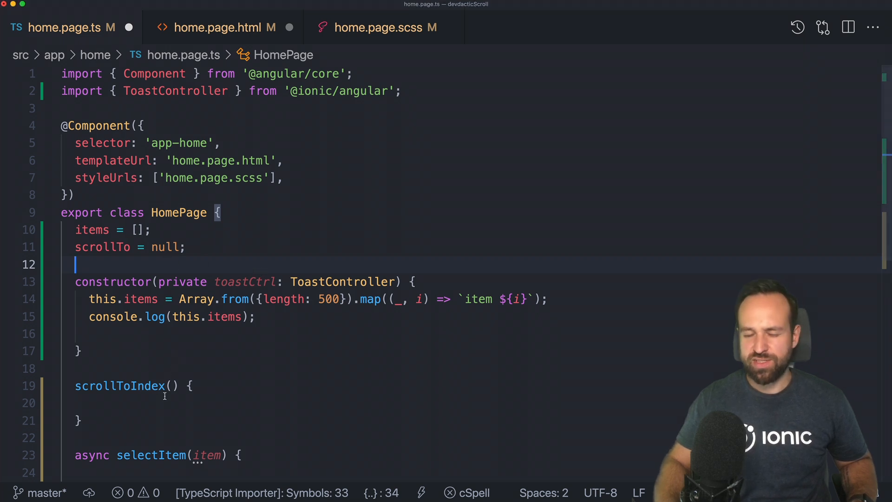
pyautogui.moveTo(119, 386)
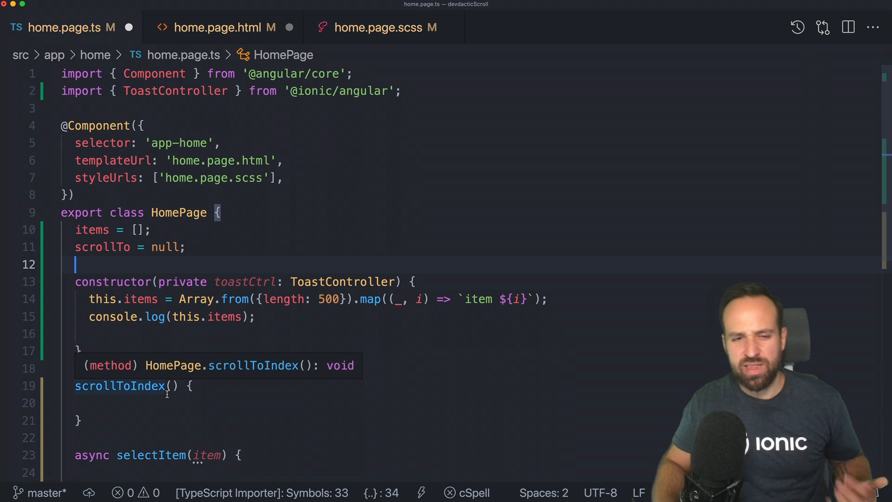
pyautogui.write('@ViewChild(CdkVirtualScrollViewport) viewPort: CdkVirtualScrollViewport;')
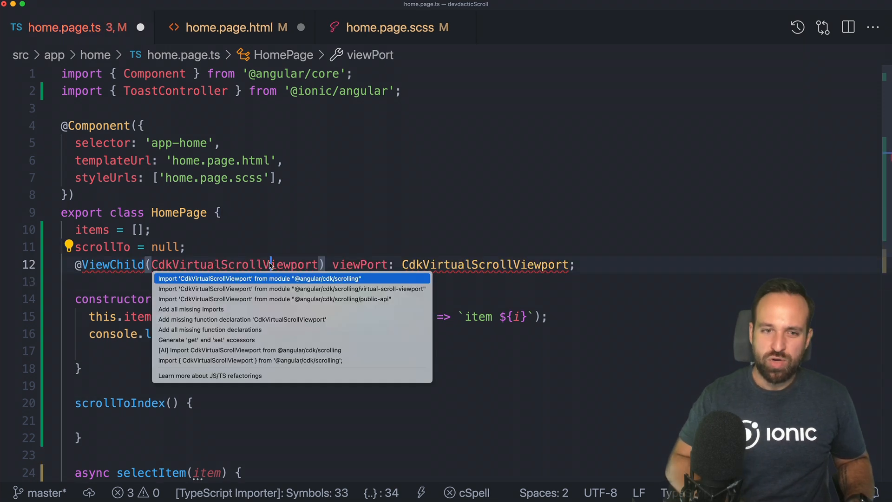
pyautogui.click(256, 278)
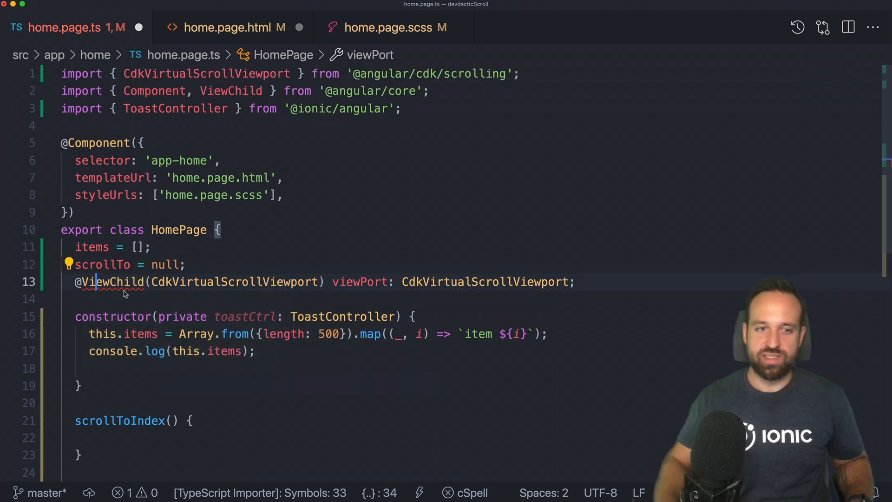
pyautogui.doubleClick(235, 281)
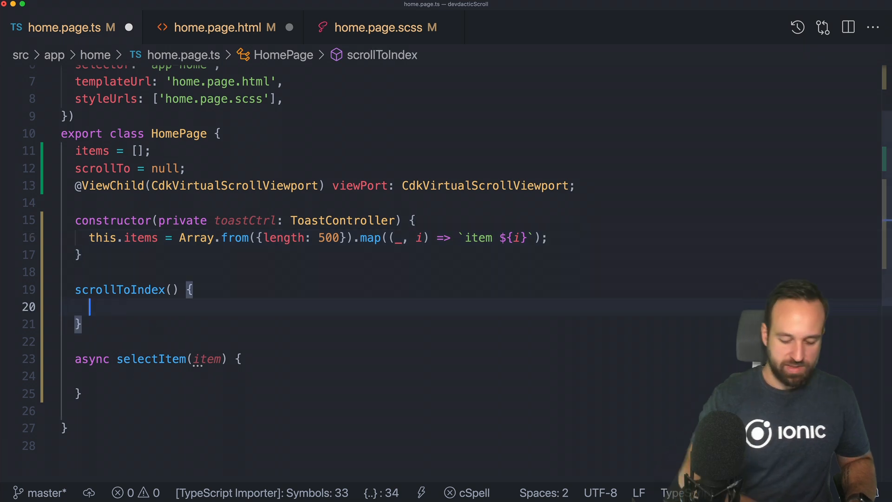
# Step: Write the scrollTo > -1 guard calling this.viewPort.scrollToIndex(this.scrollTo, 'smooth')
pyautogui.write('if (this.scrollTo >')
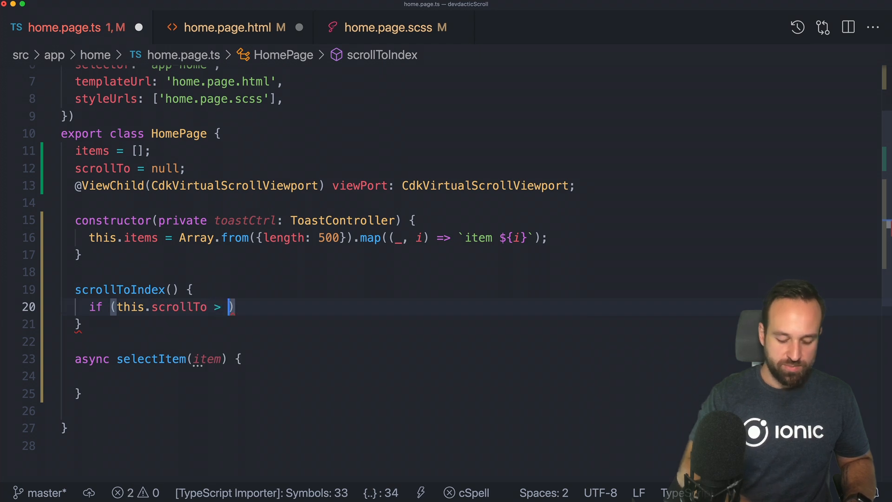
pyautogui.write('-1) {')
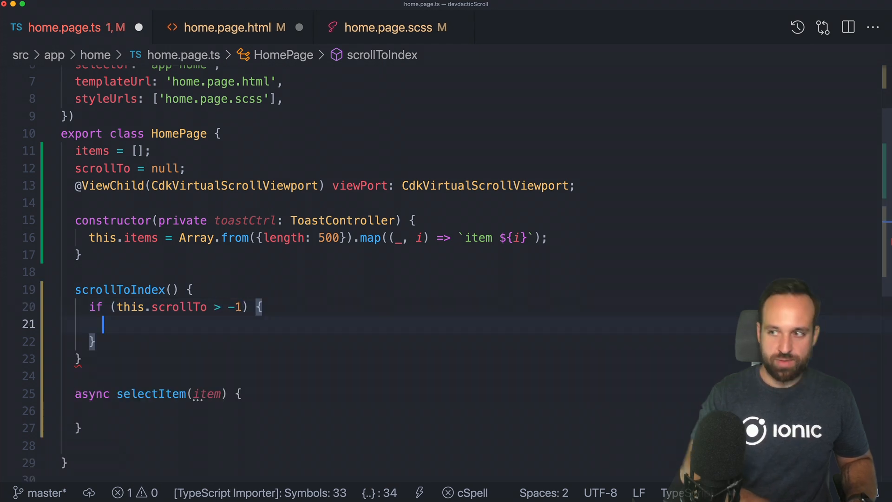
pyautogui.write('this.viewPort')
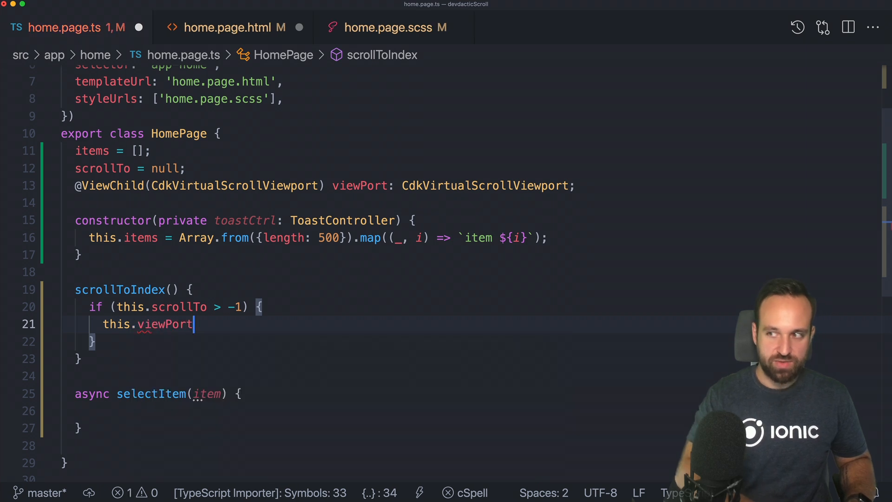
pyautogui.write('.scrollToIndex')
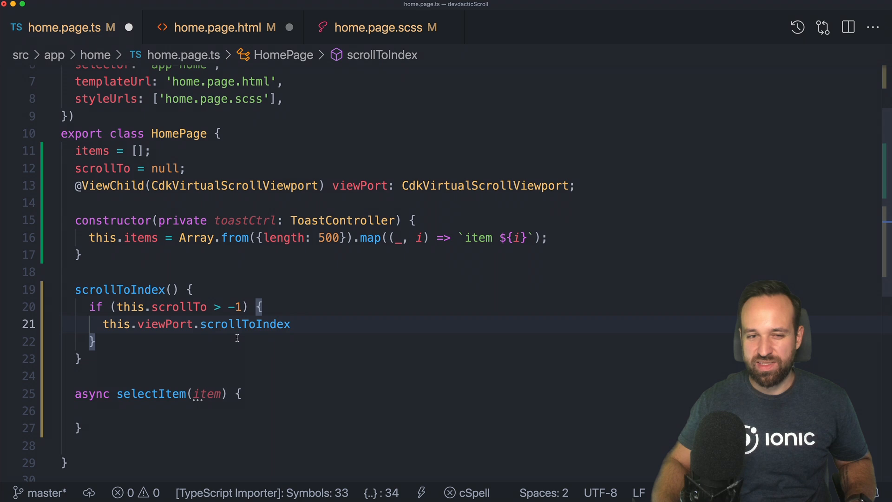
pyautogui.write('()')
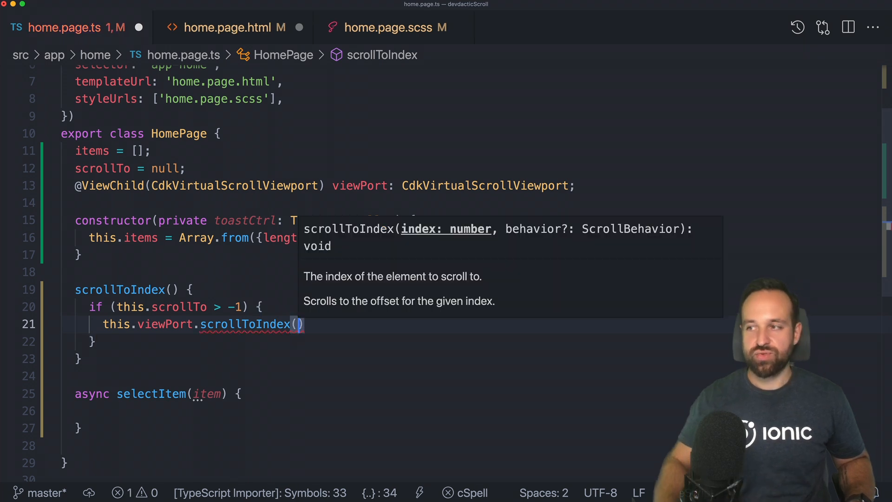
pyautogui.write('this.')
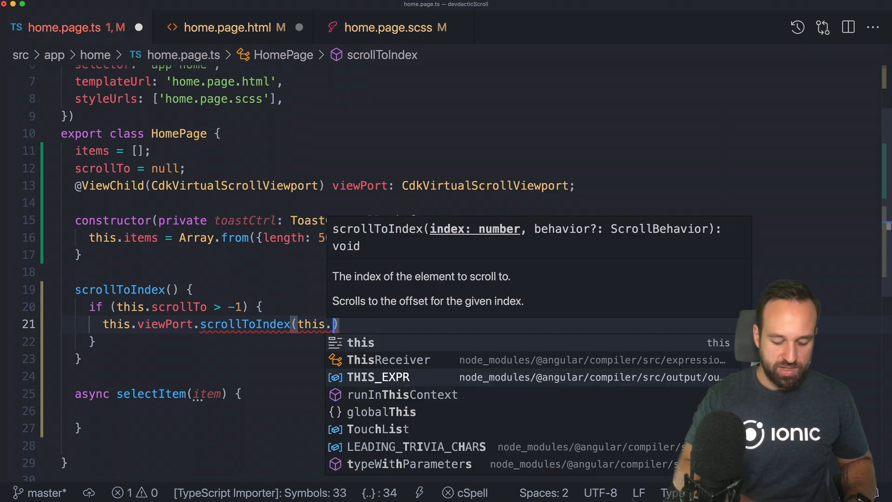
pyautogui.write('scrollTo')
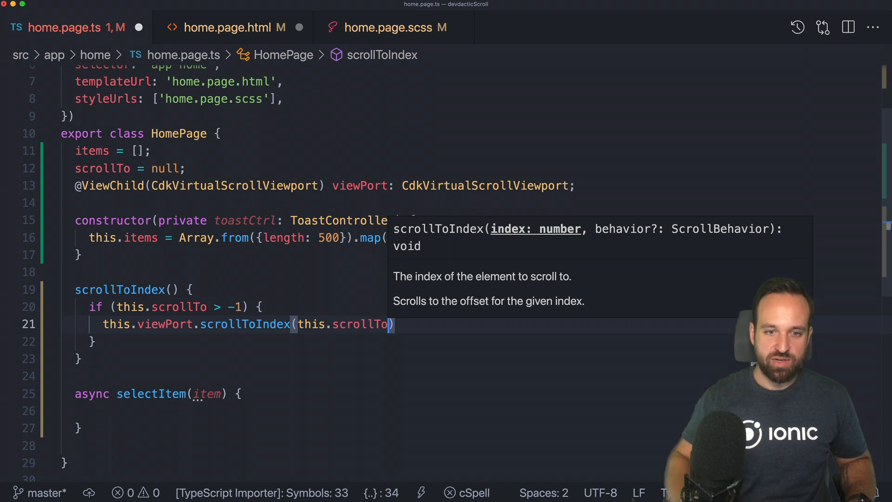
pyautogui.write(',')
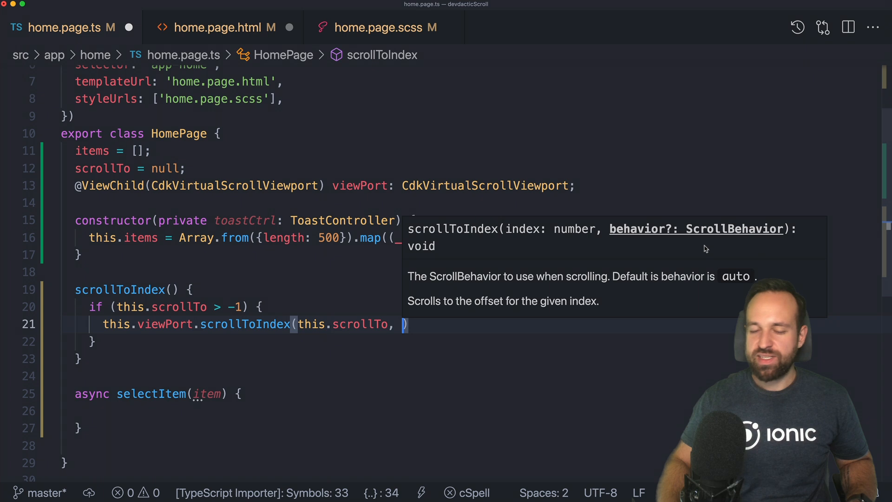
pyautogui.write("'s'")
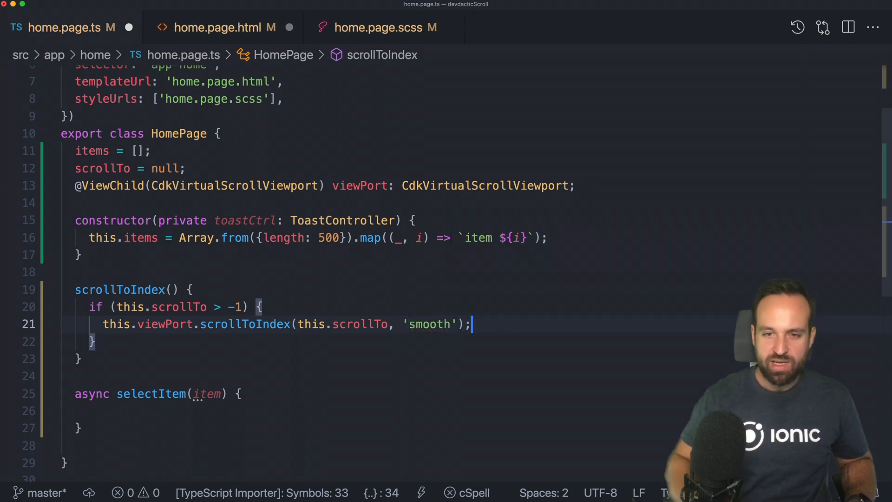
pyautogui.doubleClick(429, 324)
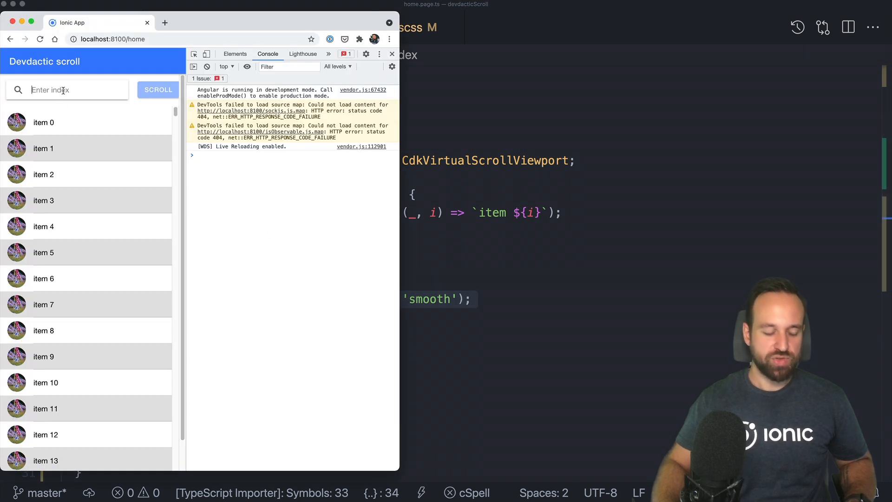
# Step: Enter index 200 and scroll the list there, then jump to item 100
pyautogui.write('2')
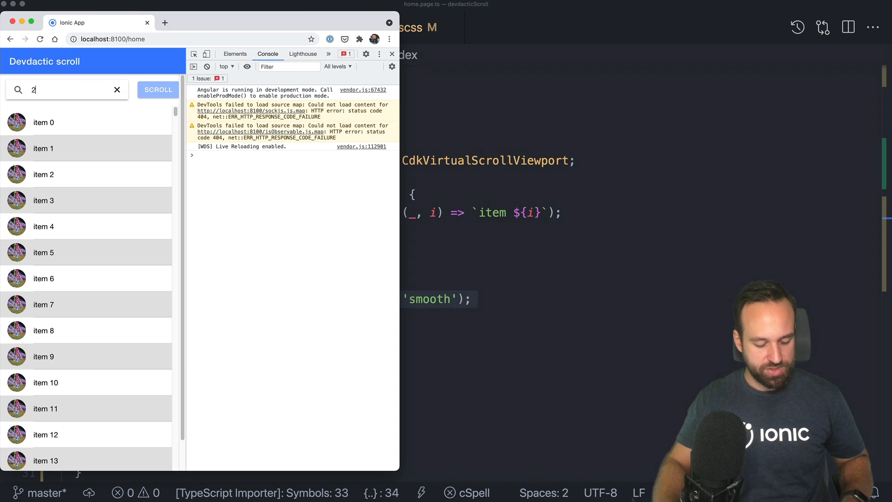
pyautogui.write('00')
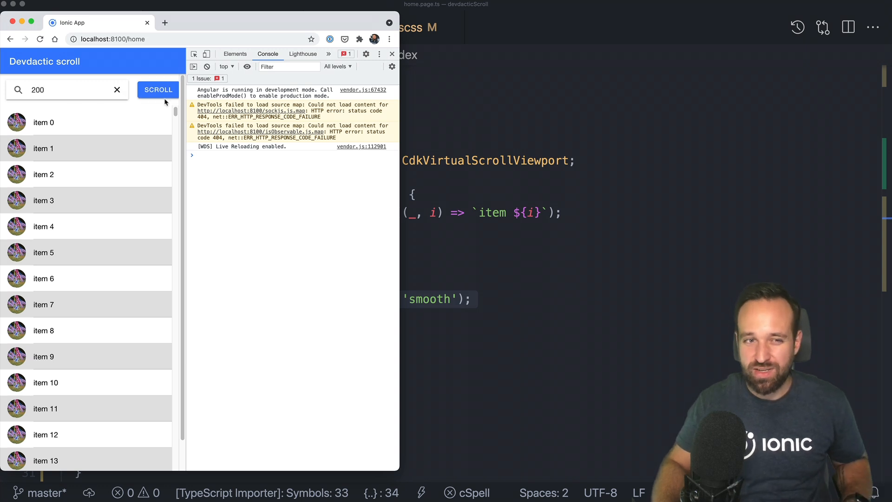
pyautogui.click(158, 90)
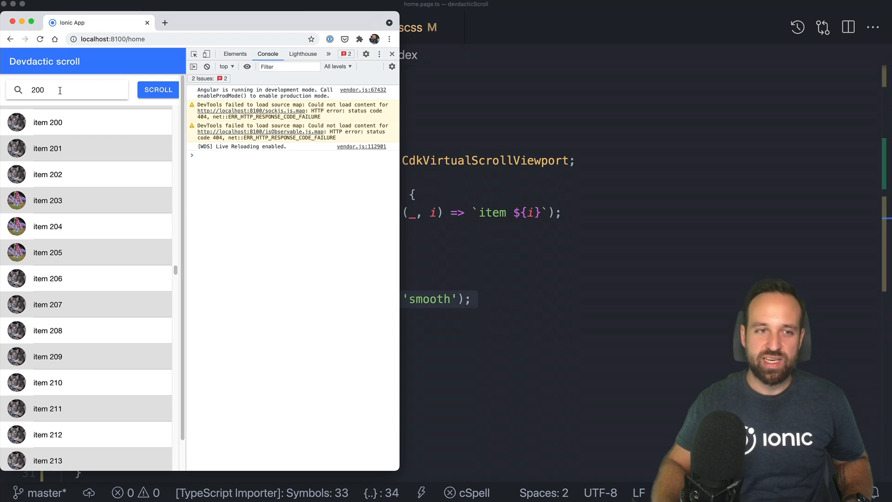
pyautogui.click(157, 89)
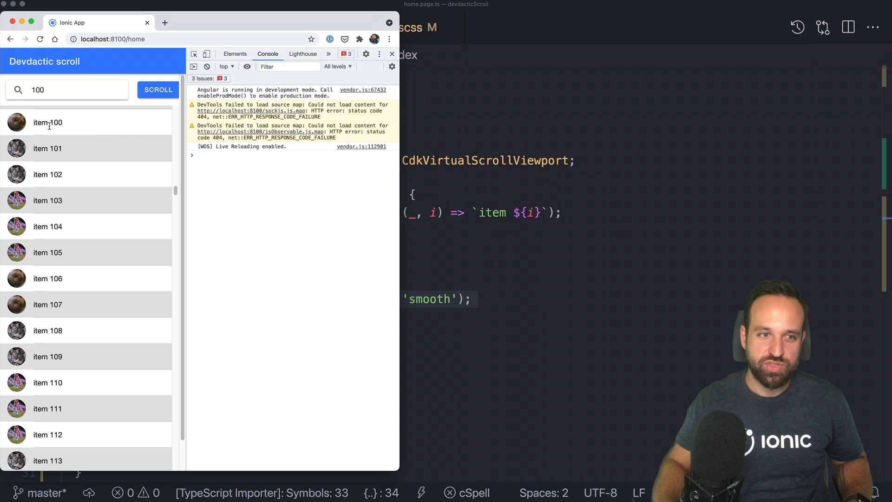
pyautogui.moveTo(672, 269)
pyautogui.write('aut')
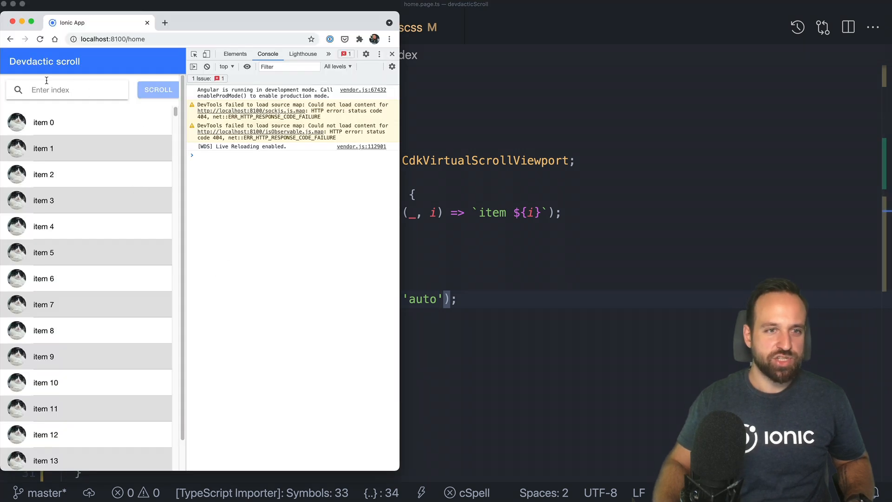
pyautogui.write('100')
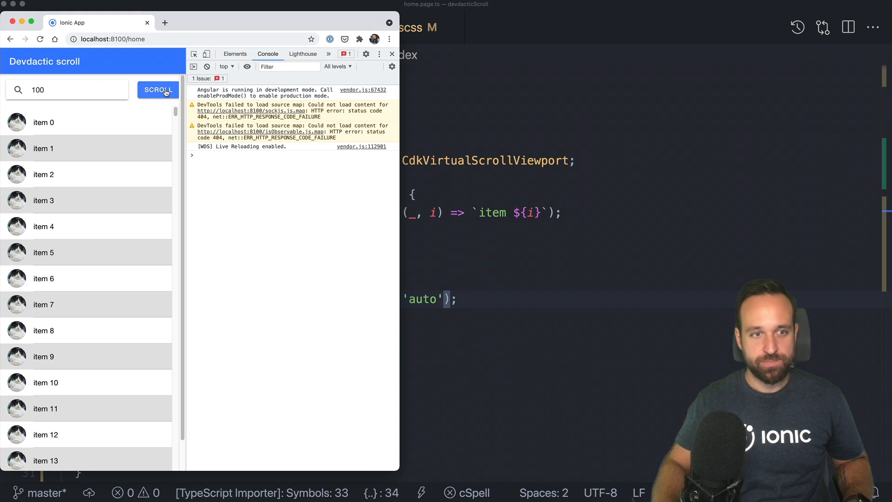
pyautogui.click(157, 90)
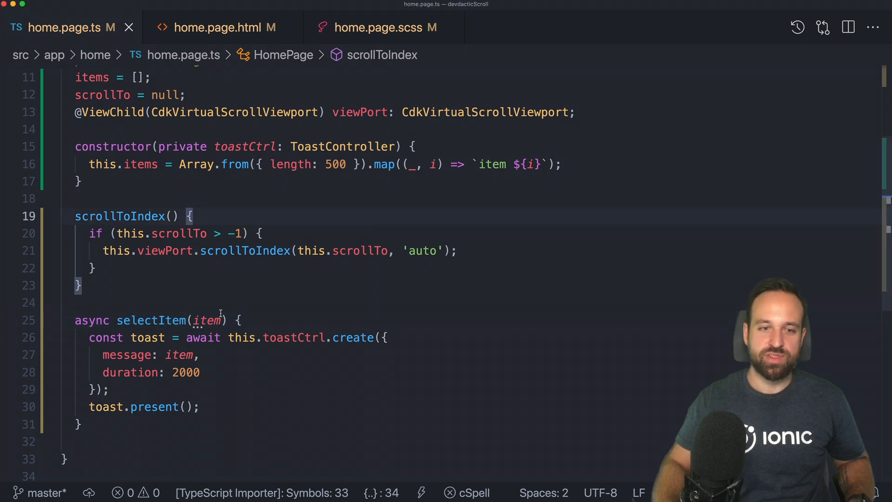
# Step: Add tappable (click)="selectItem(item)" to the ion-item in home.page.html
pyautogui.click(224, 28)
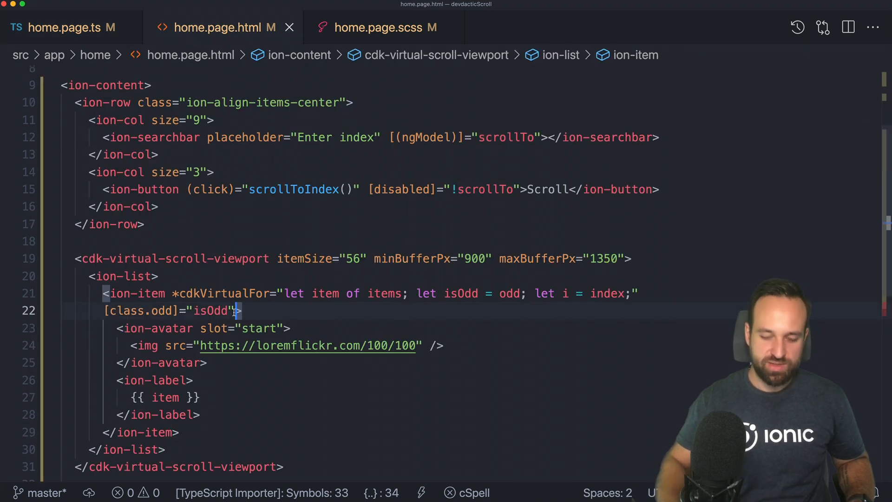
pyautogui.write('tappable (click)="selectItem(item)"')
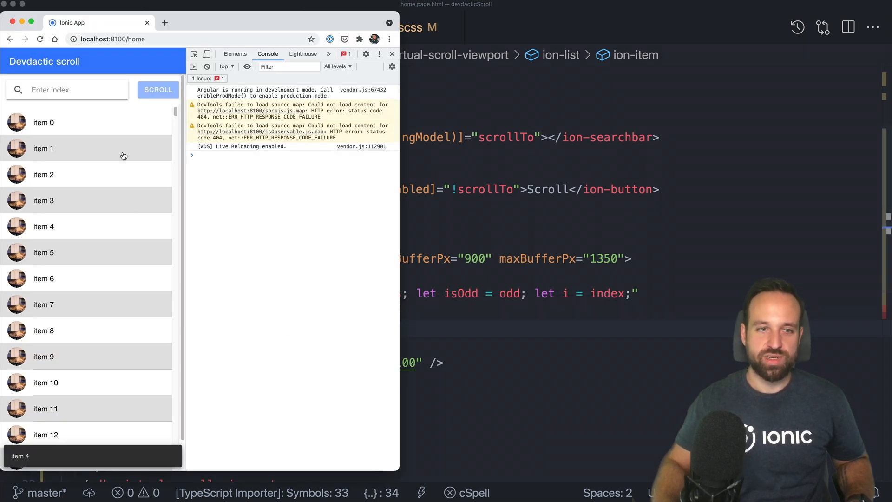
# Step: Jump the list to item 250, scroll the rows, and inspect the search row's height
pyautogui.write('250')
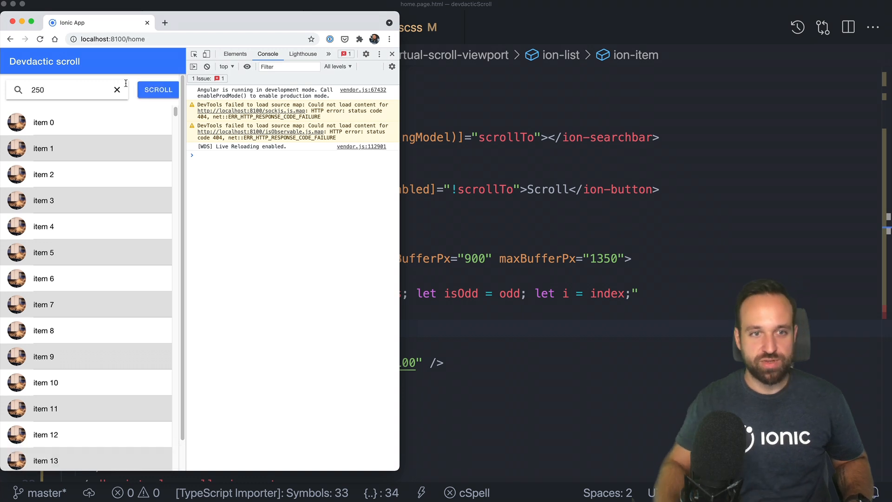
pyautogui.click(158, 89)
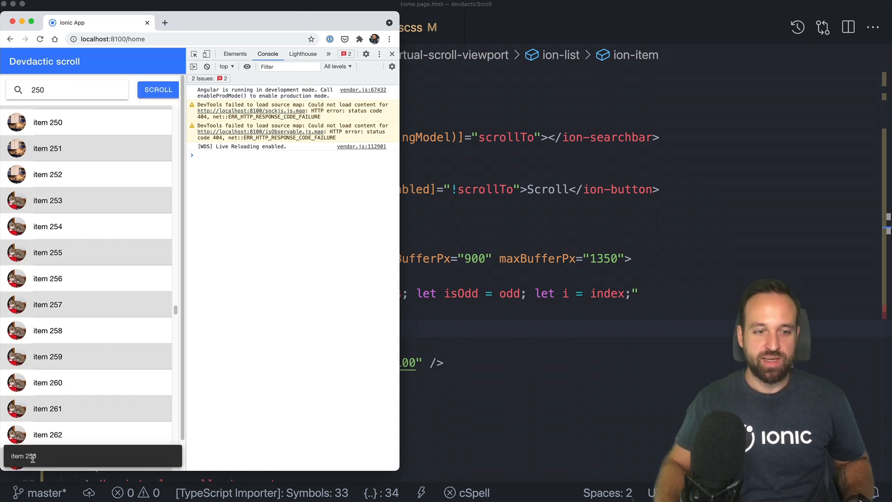
pyautogui.scroll(-3)
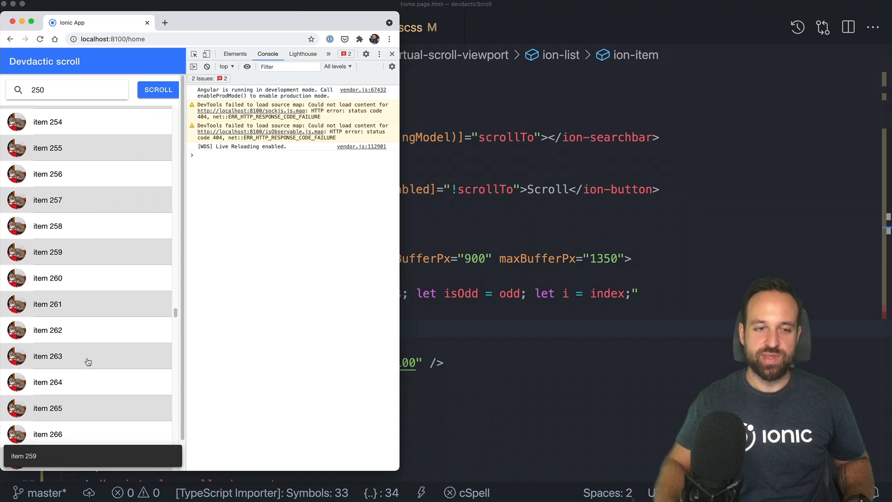
pyautogui.scroll(-3)
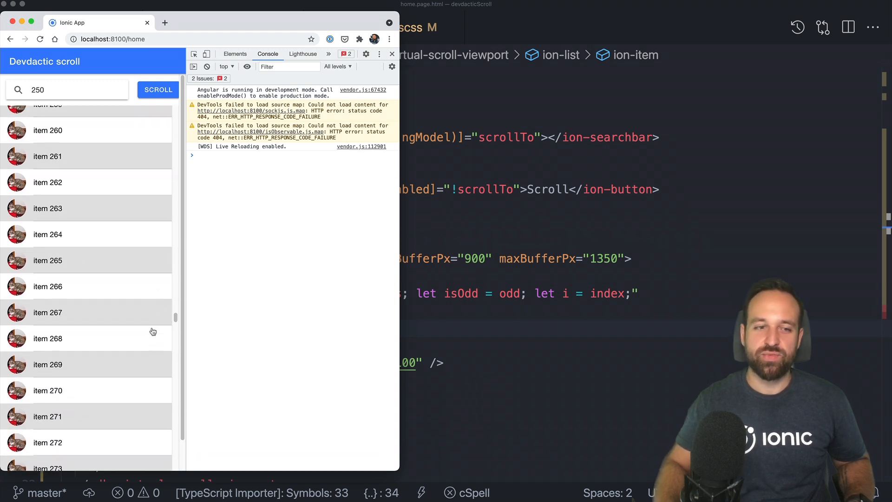
pyautogui.scroll(-3)
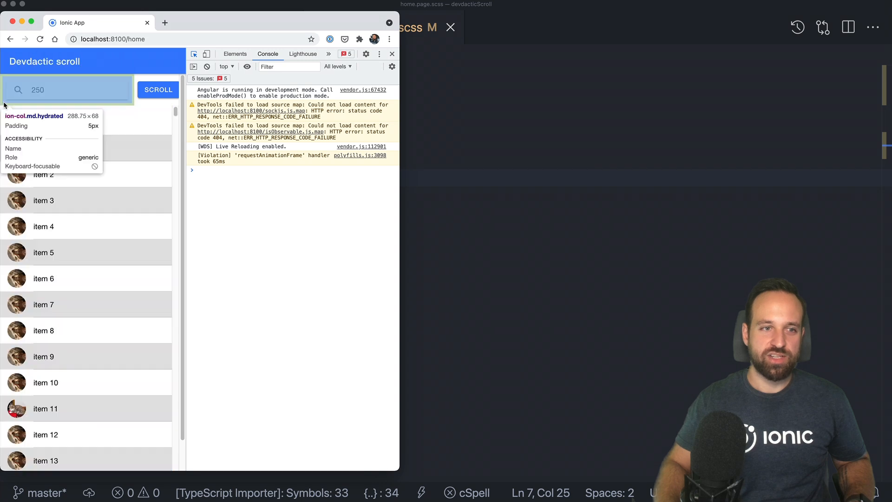
pyautogui.click(234, 53)
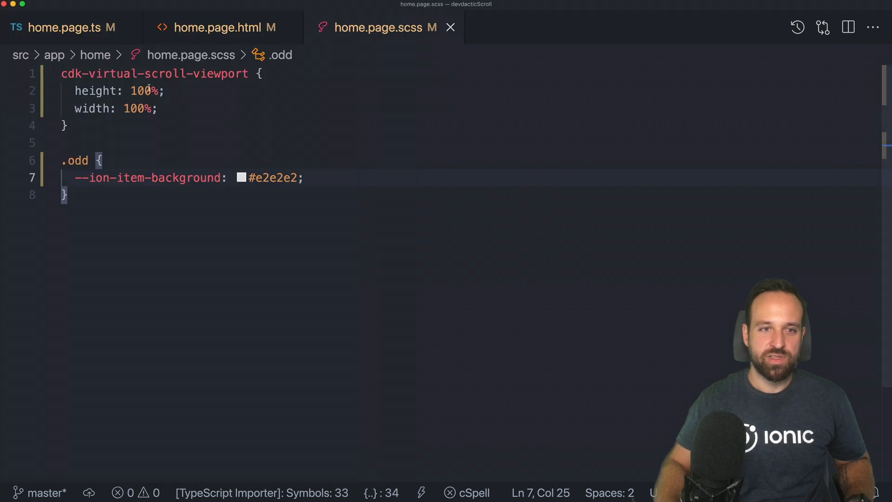
# Step: Set the cdk-virtual-scroll-viewport height to calc(100% - 68px) in home.page.scss
pyautogui.write('c')
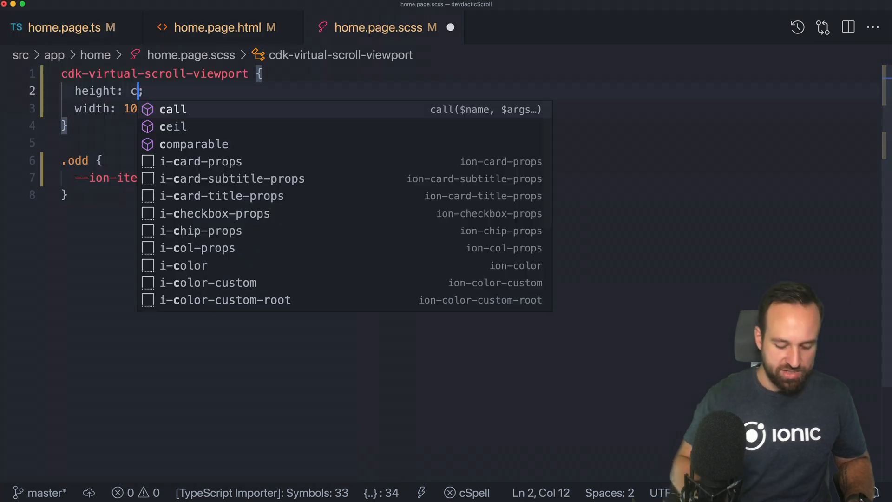
pyautogui.write('al')
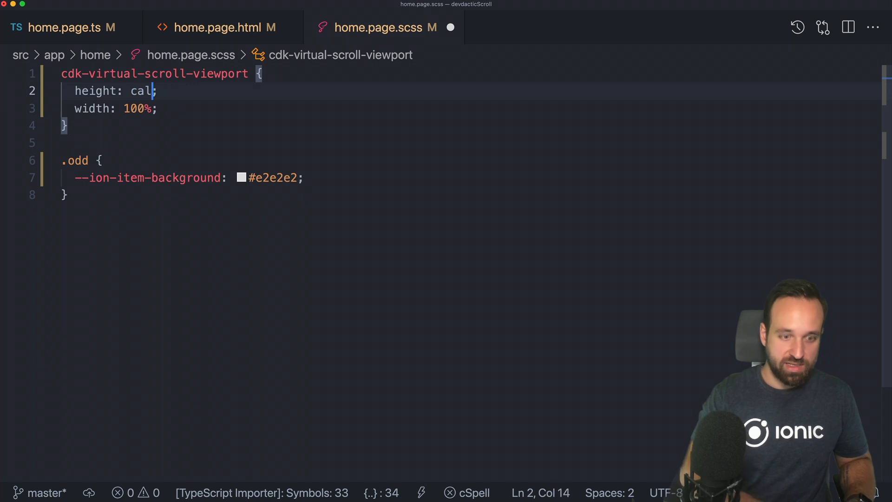
pyautogui.write('c(100%)')
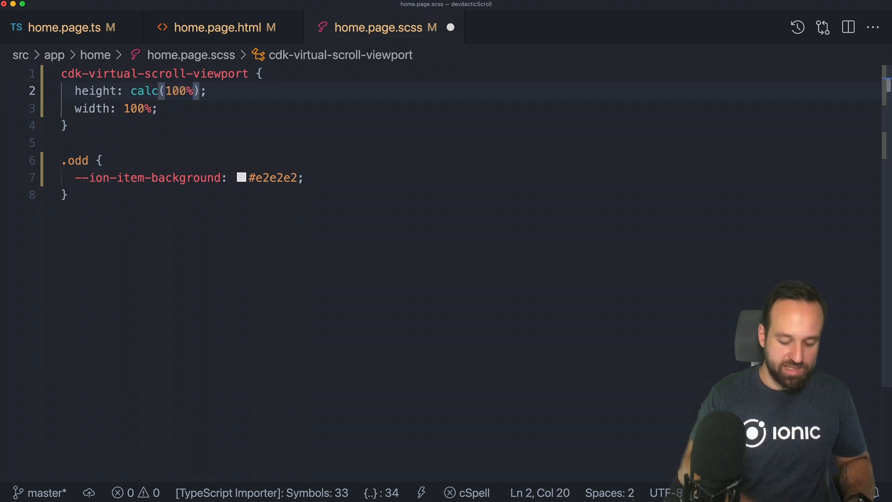
pyautogui.write('- 68px')
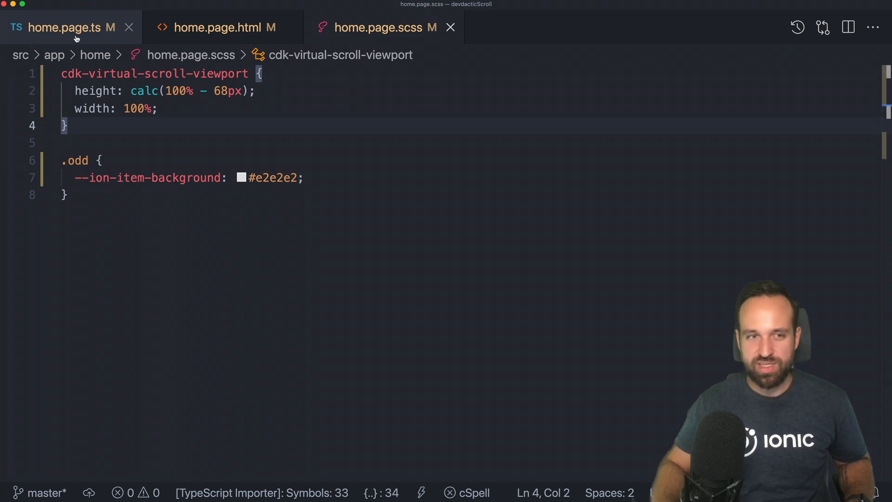
pyautogui.click(219, 28)
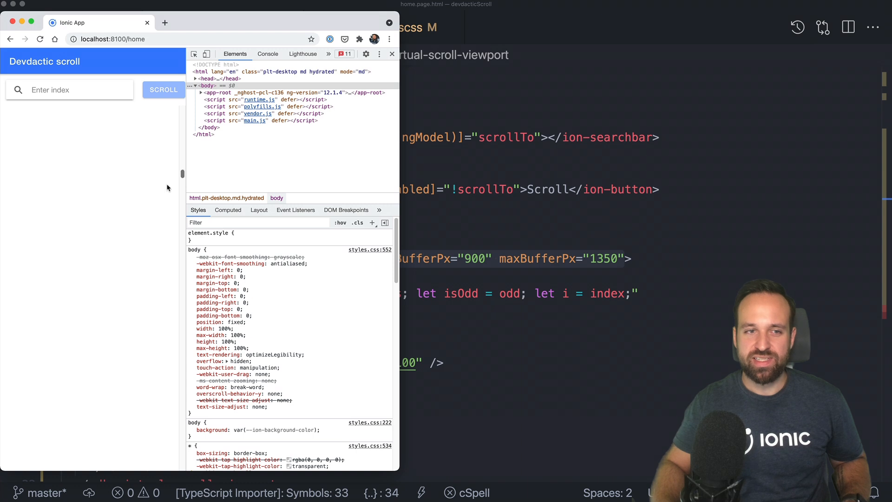
# Step: Scroll the reloaded list to confirm it fits below the search row
pyautogui.scroll(-3)
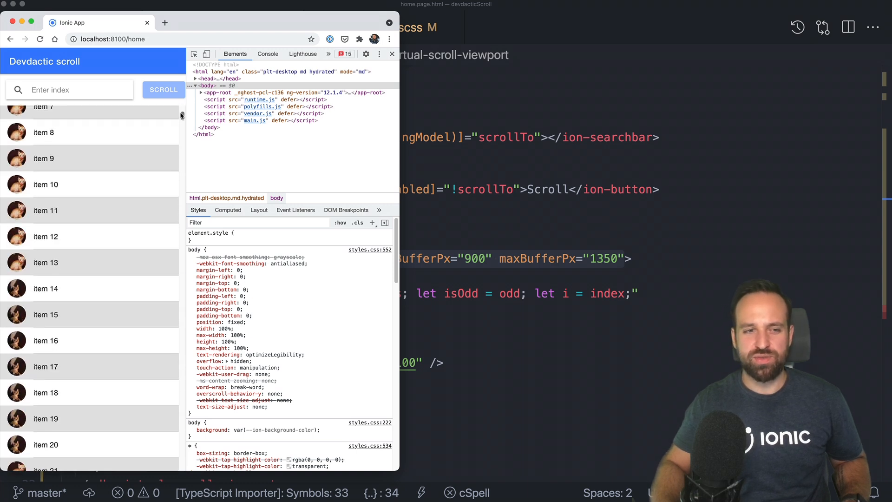